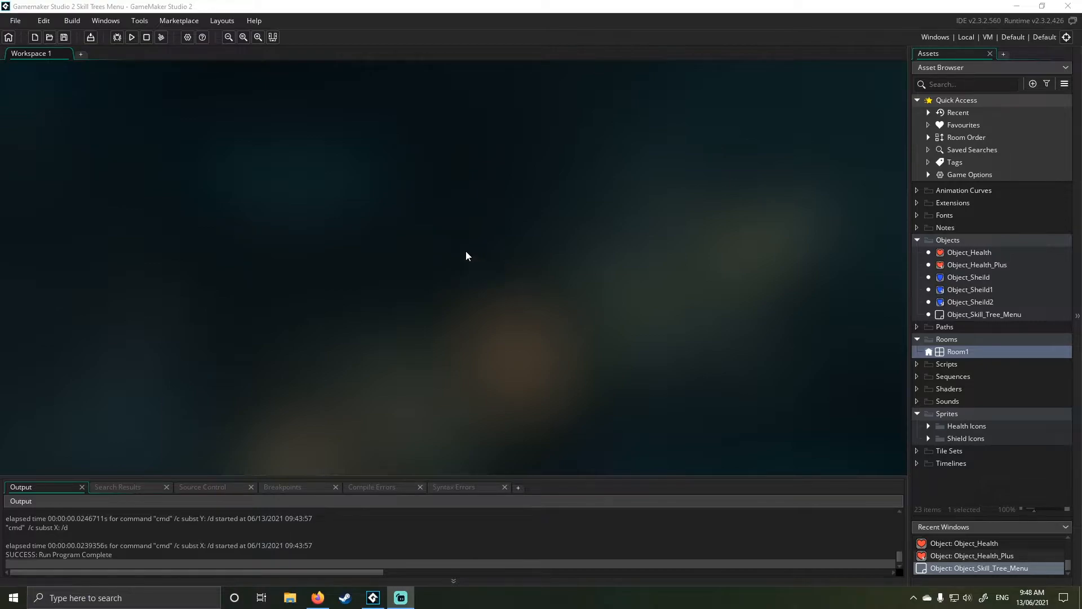
{"action": "mouse_move", "coordinate": [471, 249]}
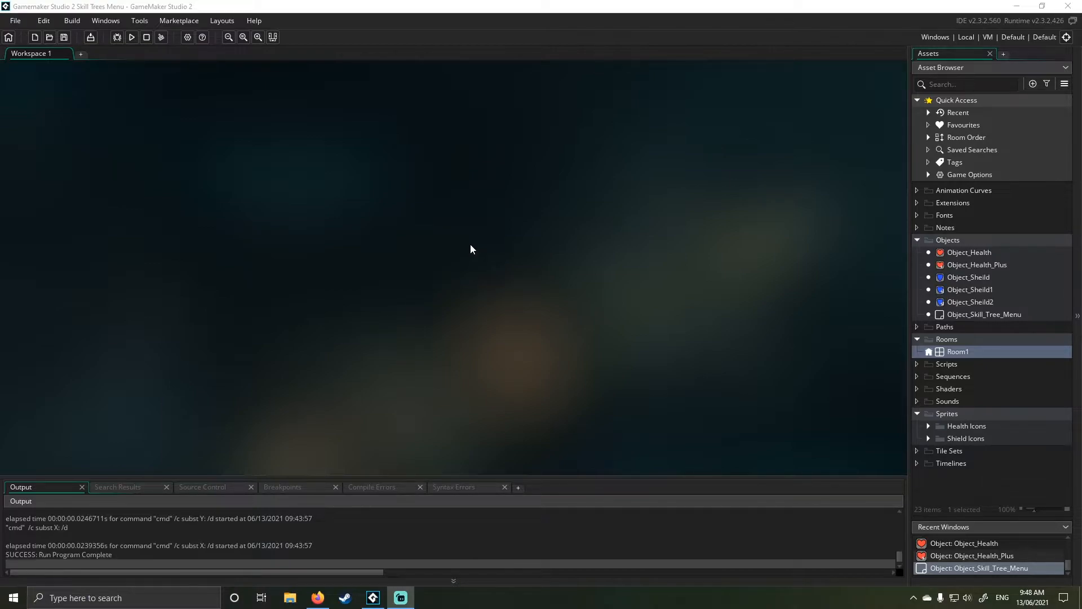
{"action": "mouse_move", "coordinate": [449, 236]}
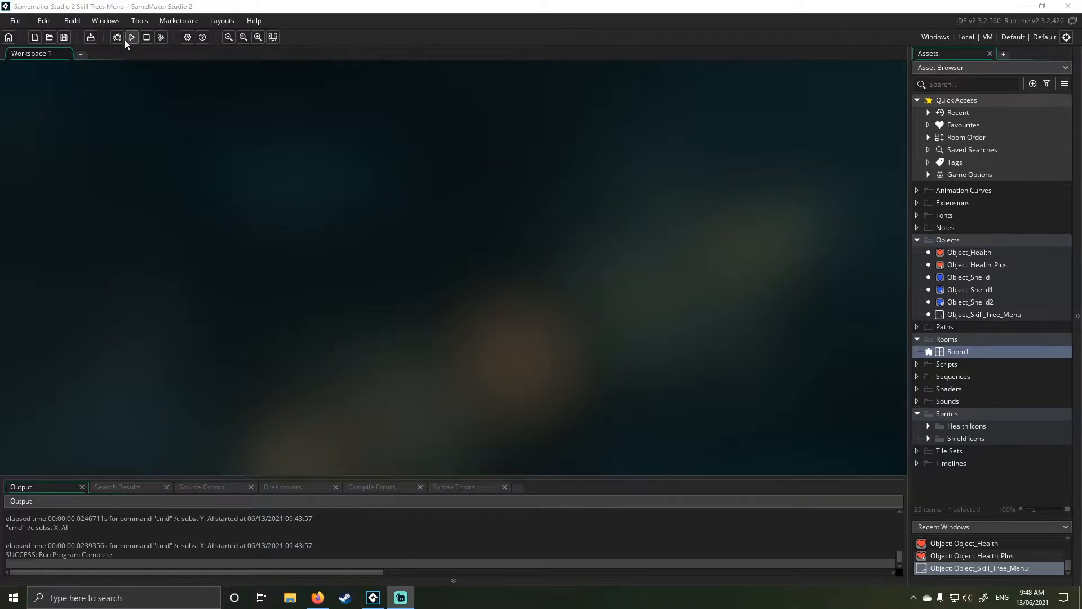
Step: Launch the Skill Tree Menu build from the toolbar Run button
{"action": "left_click", "coordinate": [130, 38]}
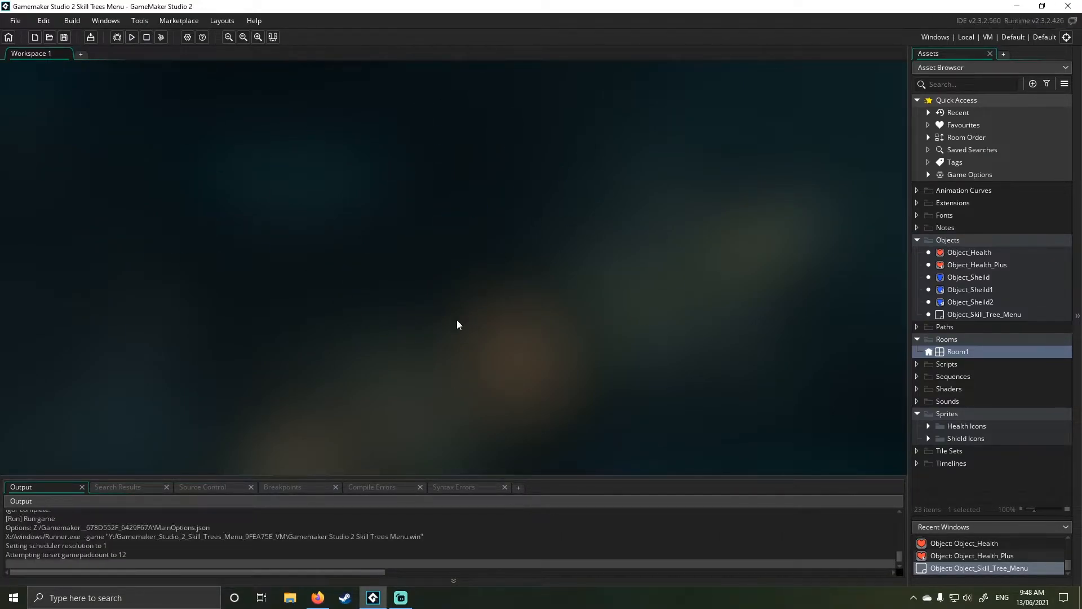
Step: Spend the 4 XP points on the health and shield icons to unlock their next tiers
{"action": "left_click", "coordinate": [130, 38]}
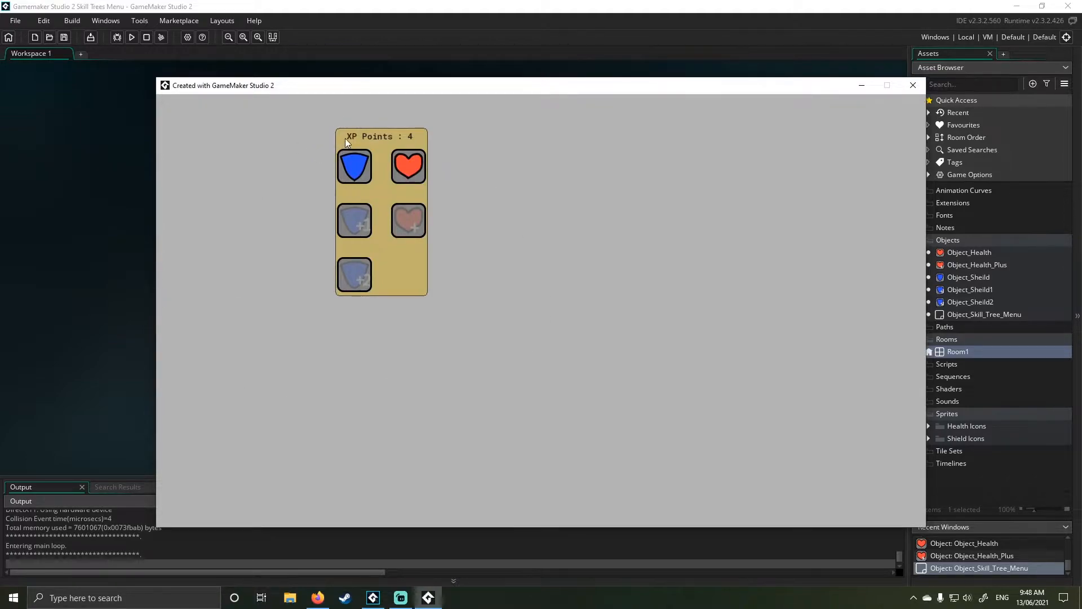
{"action": "mouse_move", "coordinate": [372, 200]}
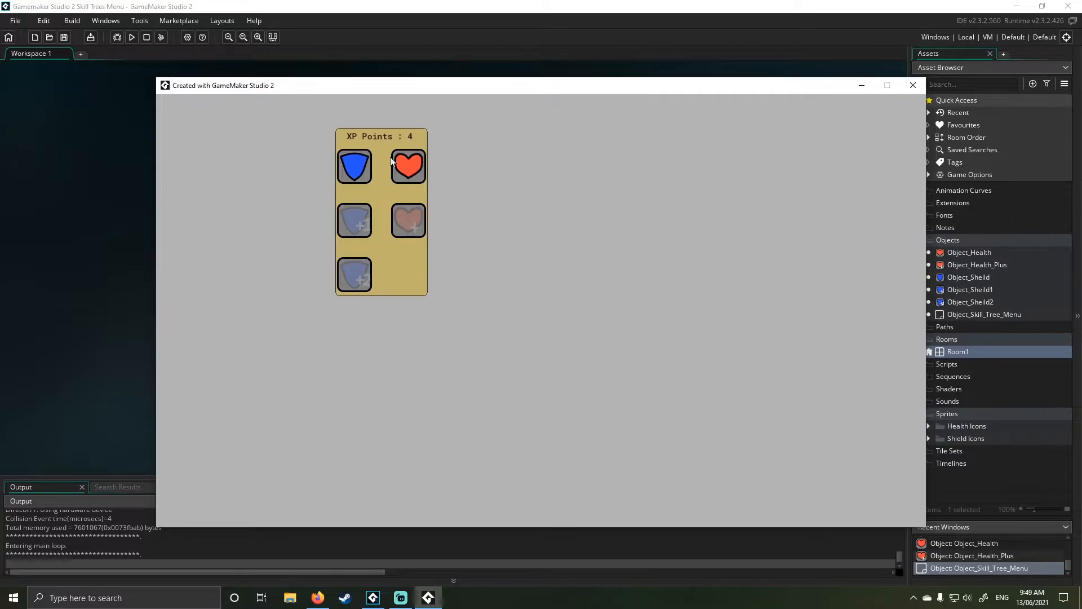
{"action": "left_click", "coordinate": [407, 165]}
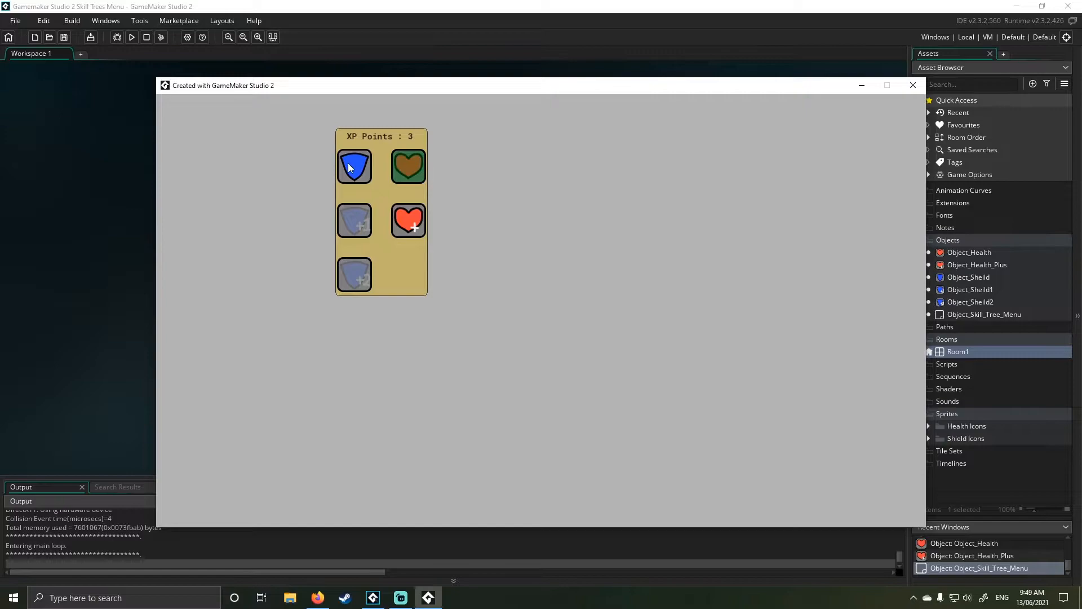
{"action": "left_click", "coordinate": [354, 166]}
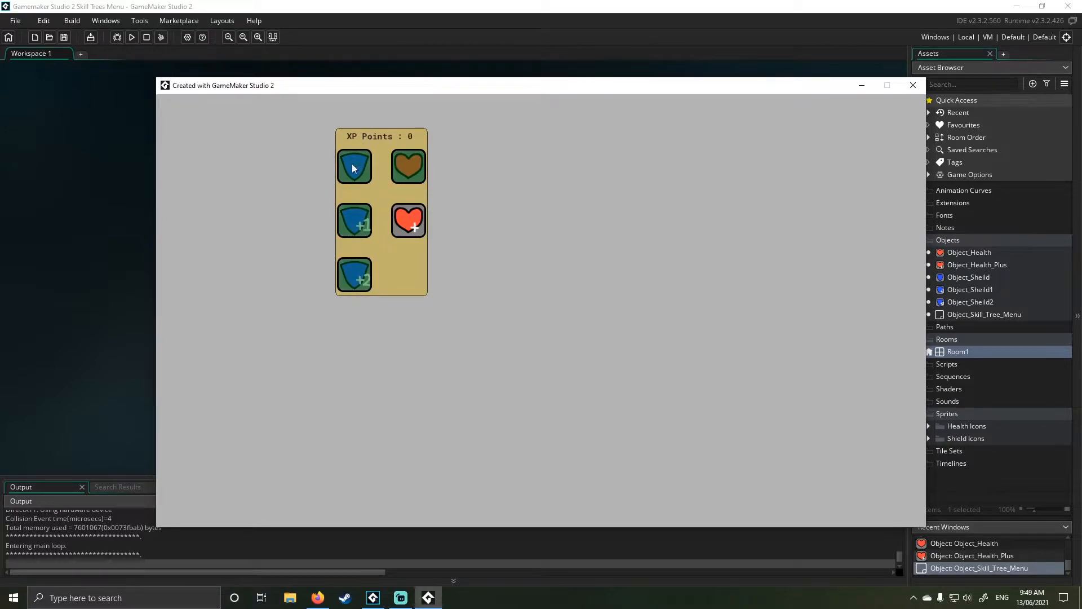
{"action": "mouse_move", "coordinate": [405, 143]}
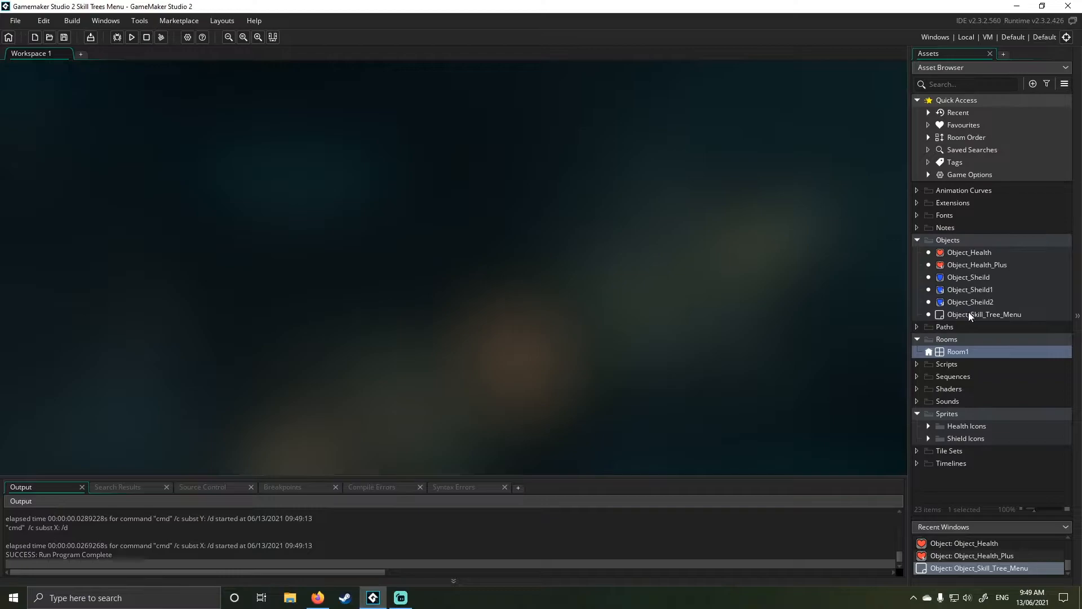
Step: Show Object_Skill_Tree_Menu's Create event code and review the depth increment line
{"action": "double_click", "coordinate": [984, 315]}
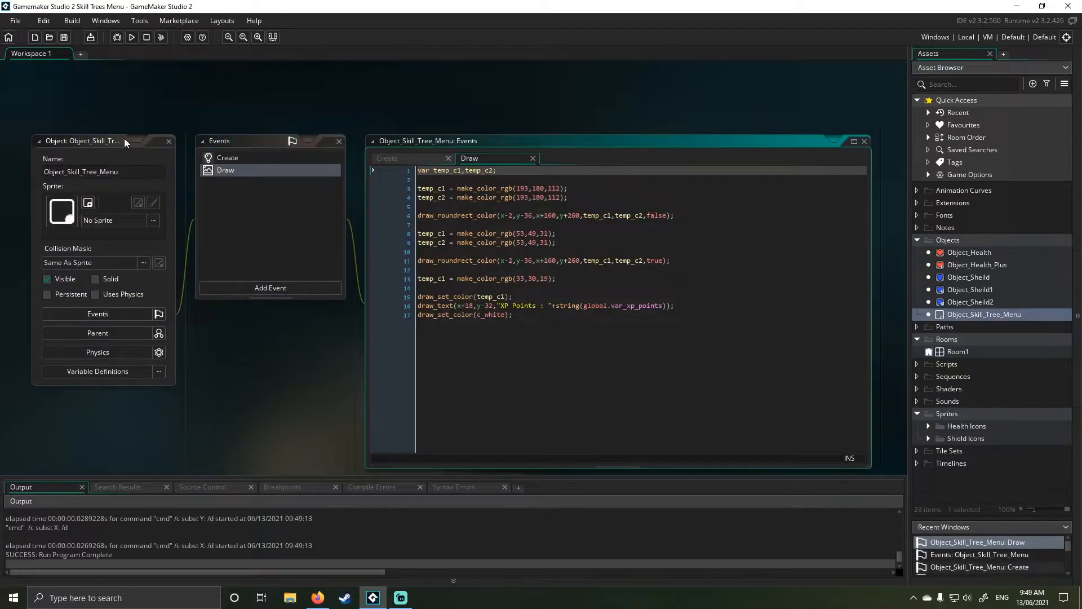
{"action": "left_click", "coordinate": [362, 127]}
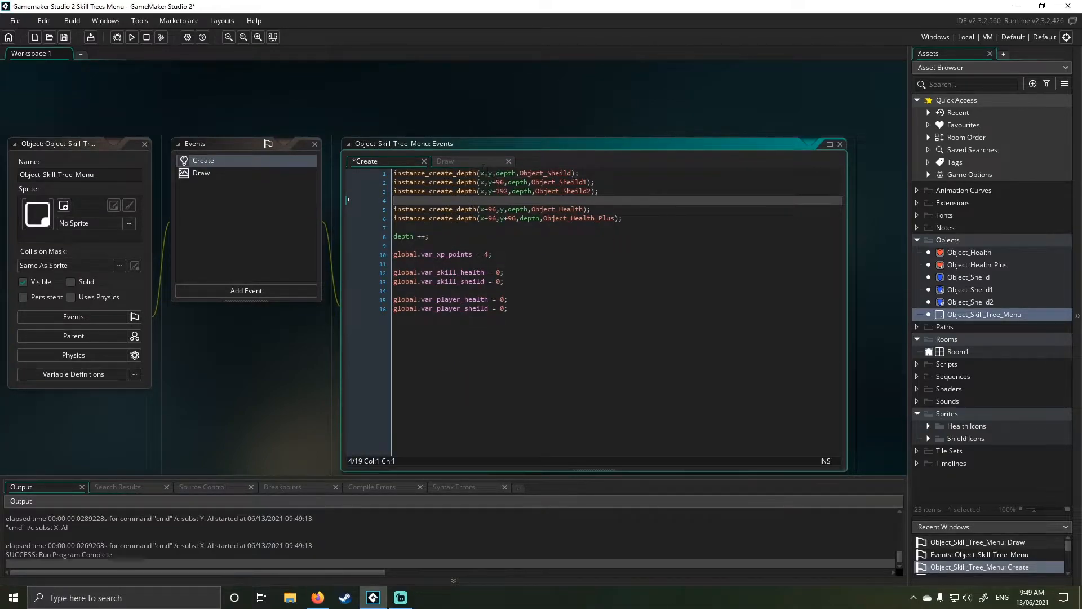
{"action": "left_click_drag", "start_coordinate": [393, 172], "coordinate": [621, 217]}
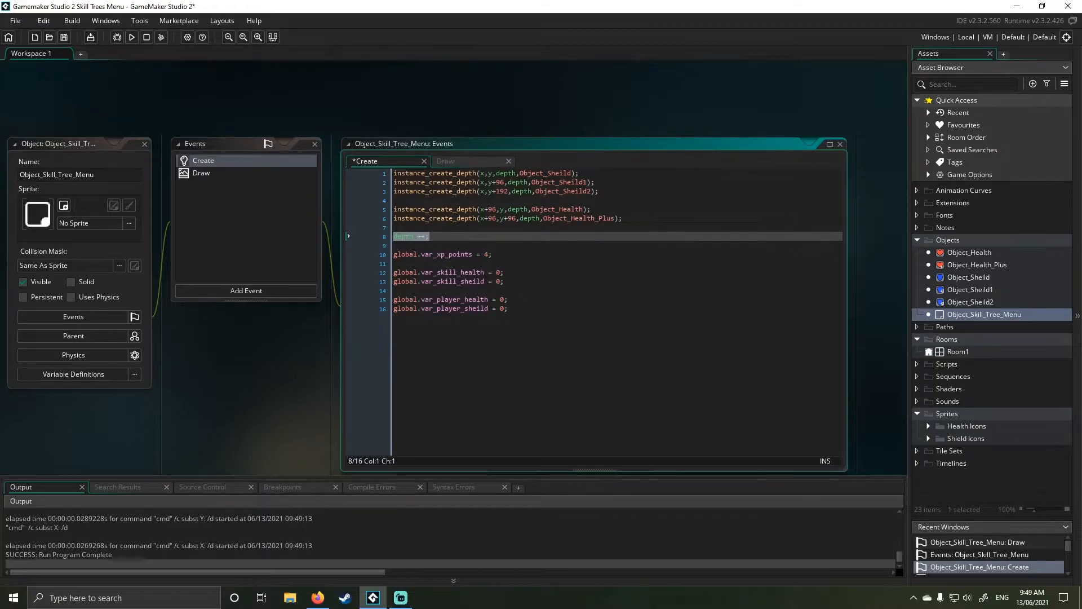
Step: Change global.var_xp_points from 4 to 2 and check the player shield variable name
{"action": "left_click", "coordinate": [472, 254]}
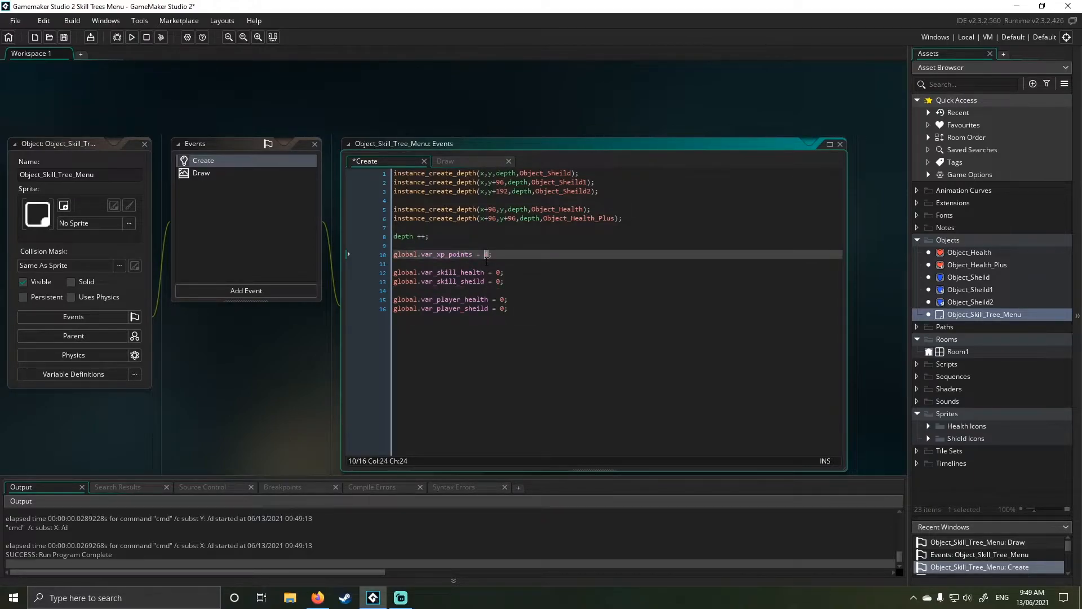
{"action": "type", "text": "2"}
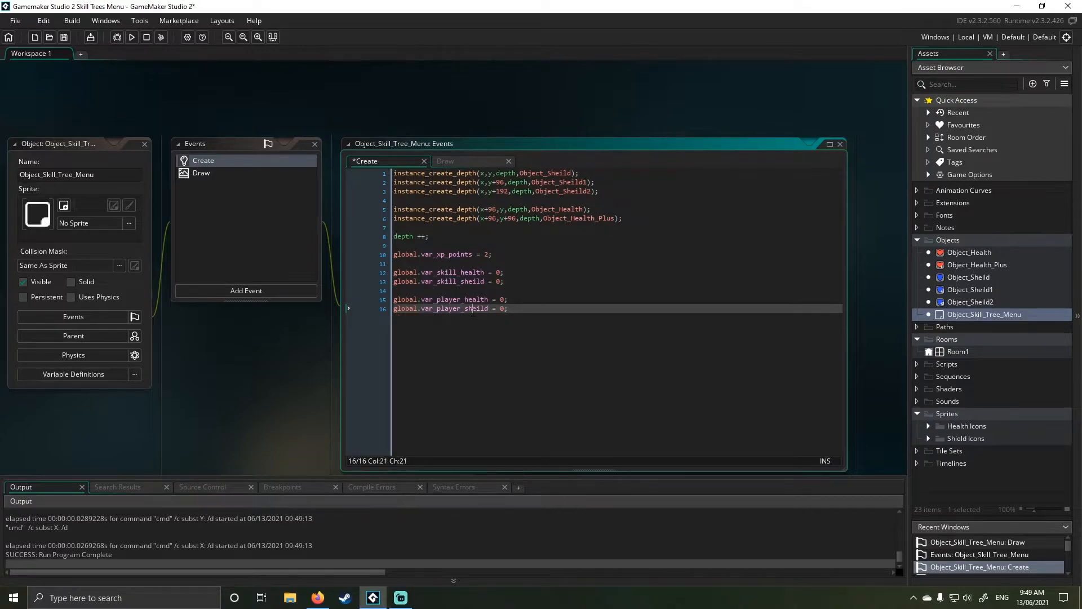
{"action": "double_click", "coordinate": [452, 309]}
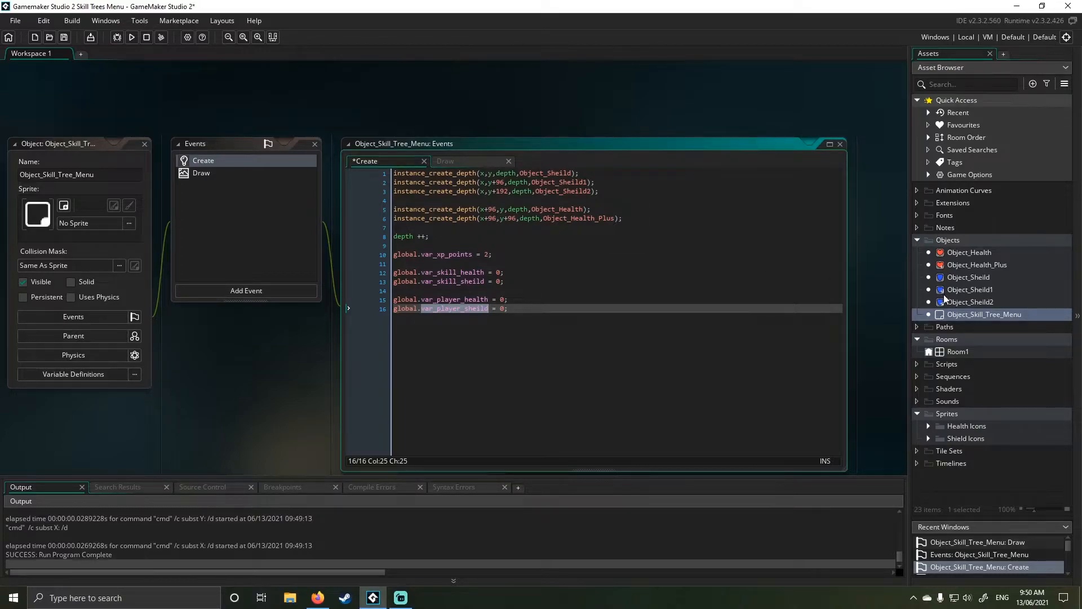
{"action": "mouse_move", "coordinate": [306, 228]}
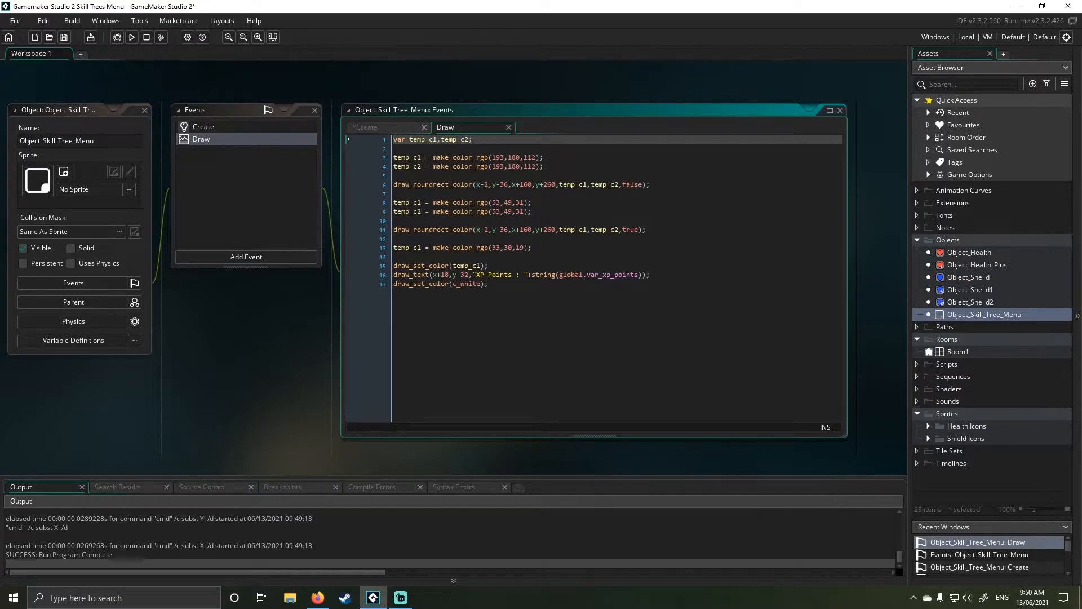
{"action": "mouse_move", "coordinate": [377, 232]}
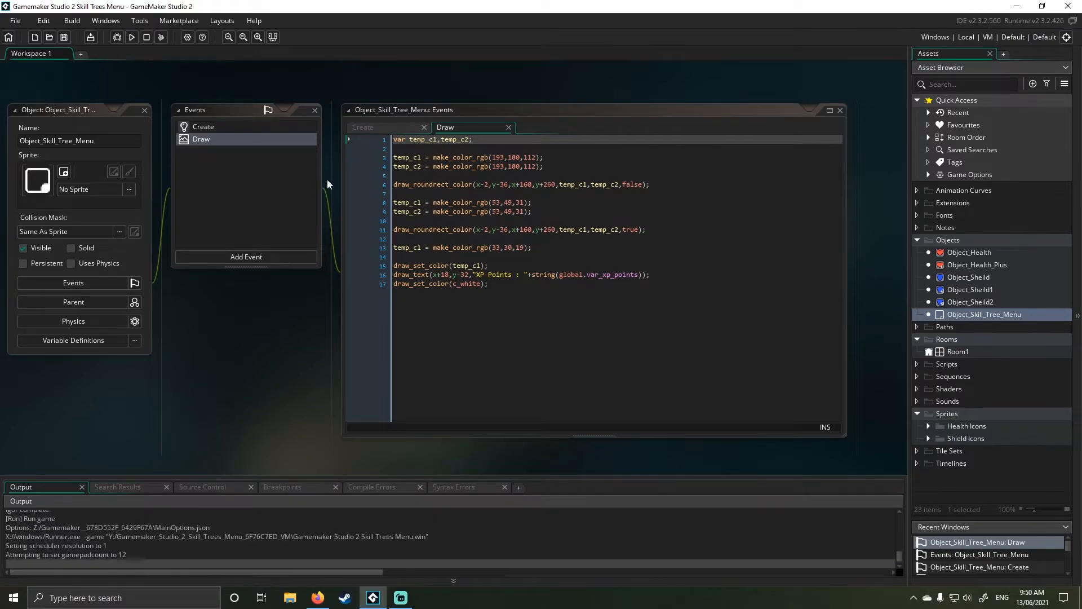
Step: Buy the health upgrade in the running game, dropping XP to 1, then close the game
{"action": "left_click", "coordinate": [131, 38]}
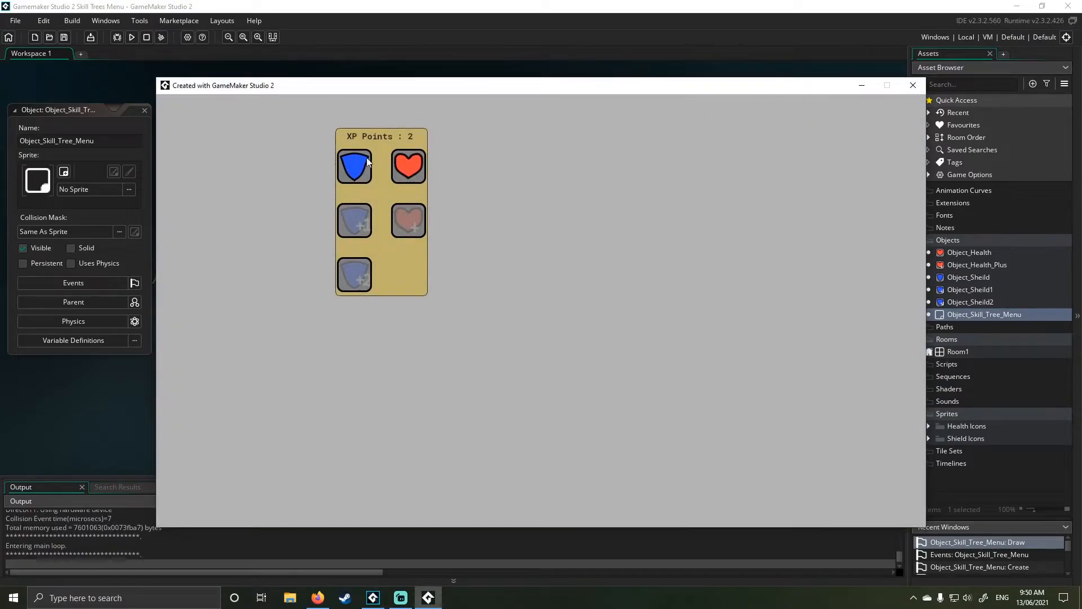
{"action": "left_click", "coordinate": [408, 220]}
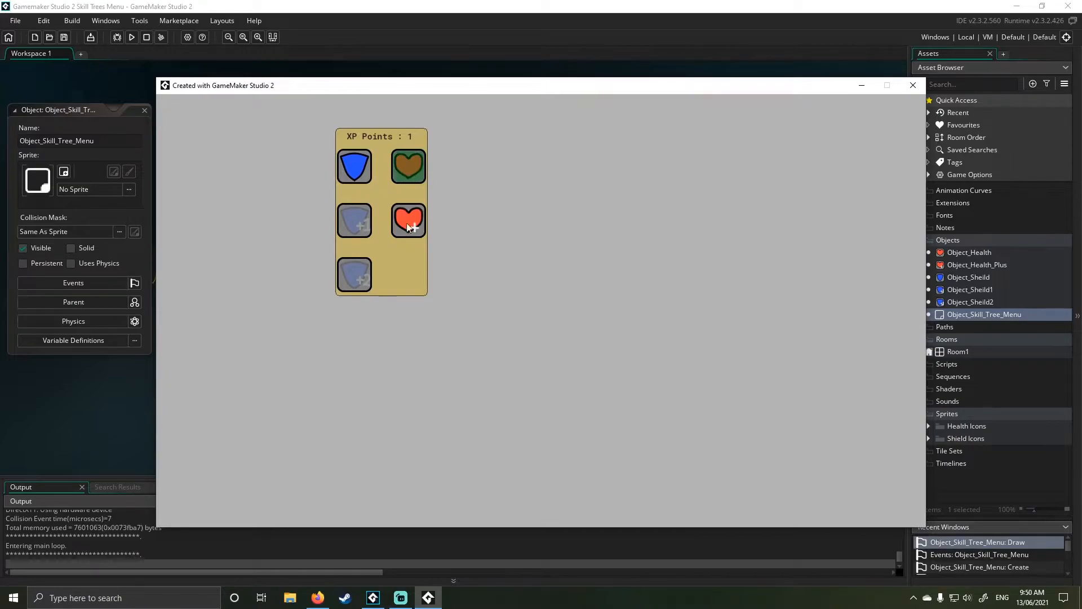
{"action": "left_click", "coordinate": [408, 220]}
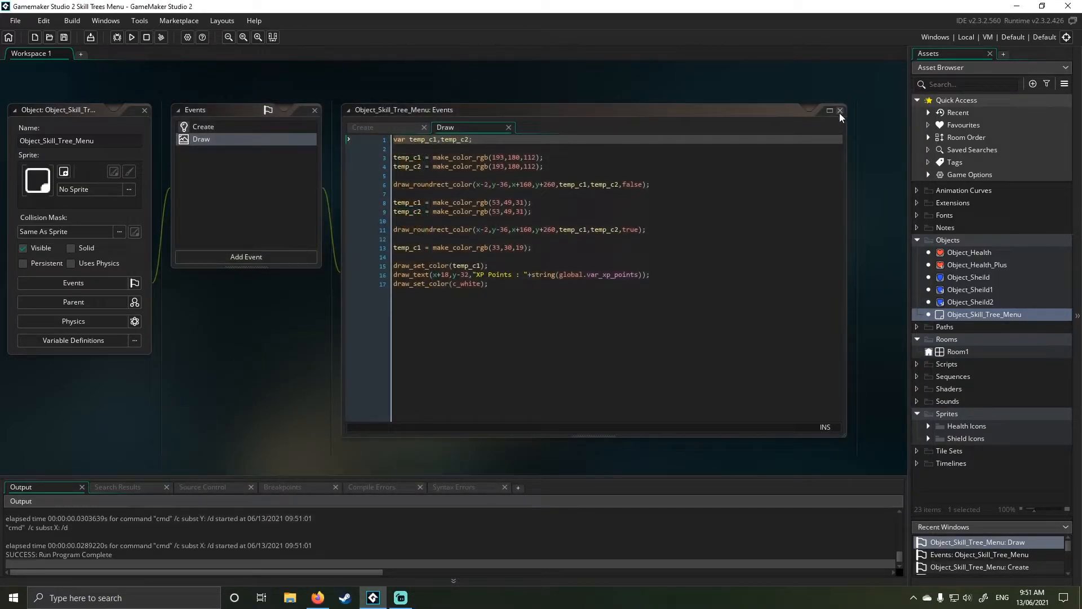
Step: Rerun the game with 2 XP points and try the still-locked second shield icon
{"action": "left_click", "coordinate": [131, 37]}
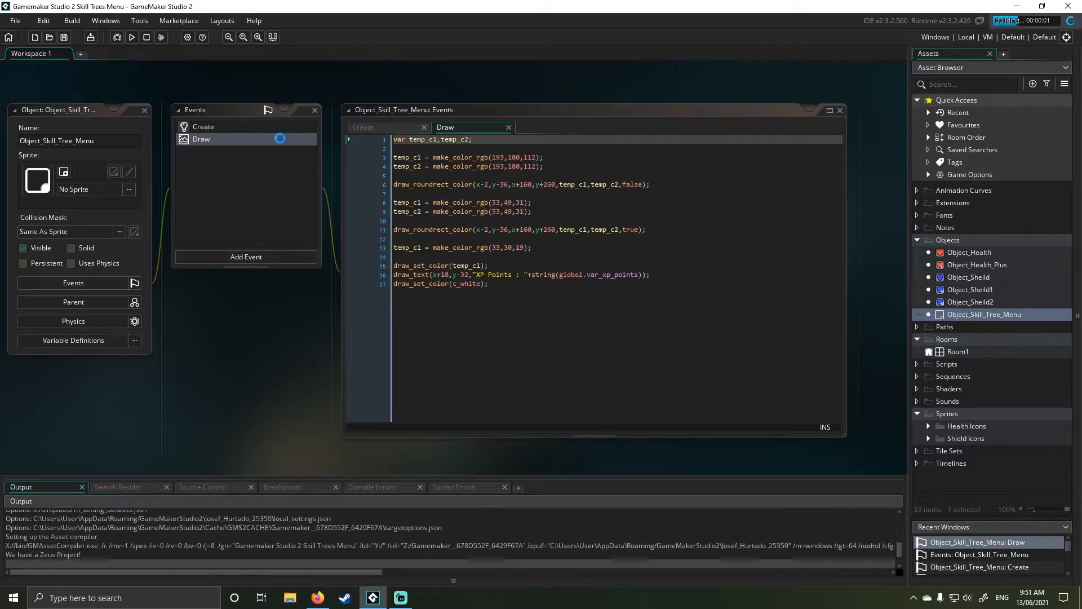
{"action": "left_click", "coordinate": [130, 37]}
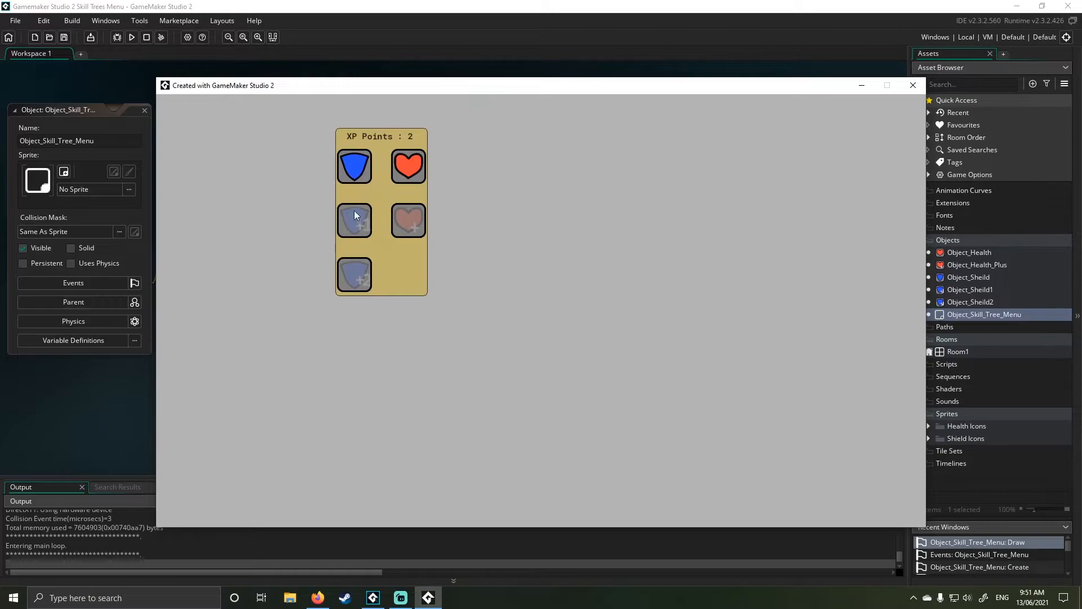
{"action": "left_click", "coordinate": [408, 166]}
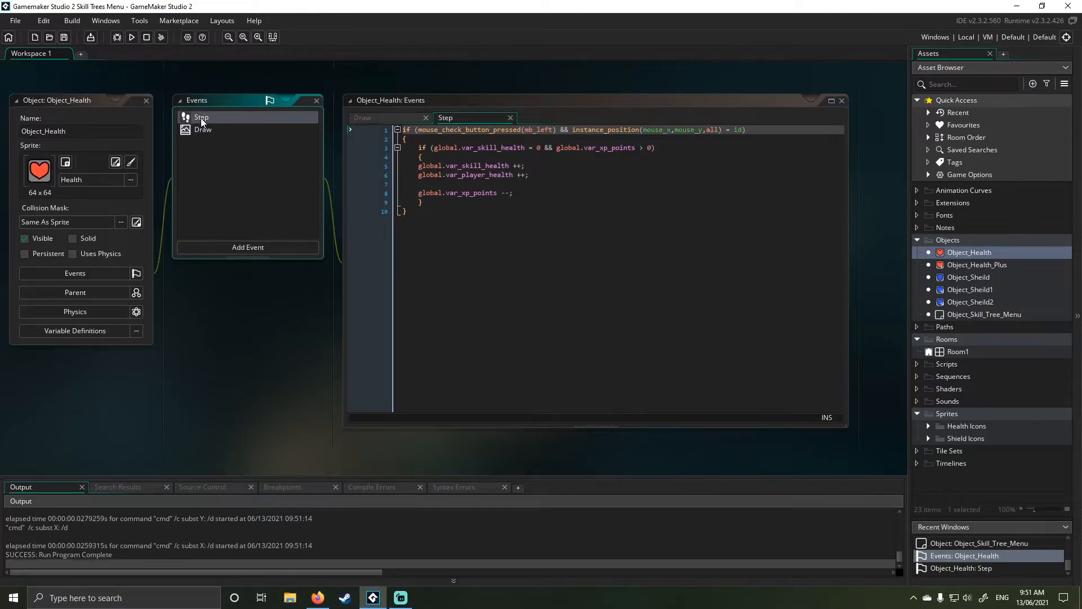
Step: Show Object_Health's Step event code that increments skill health for an XP point
{"action": "left_click", "coordinate": [202, 128]}
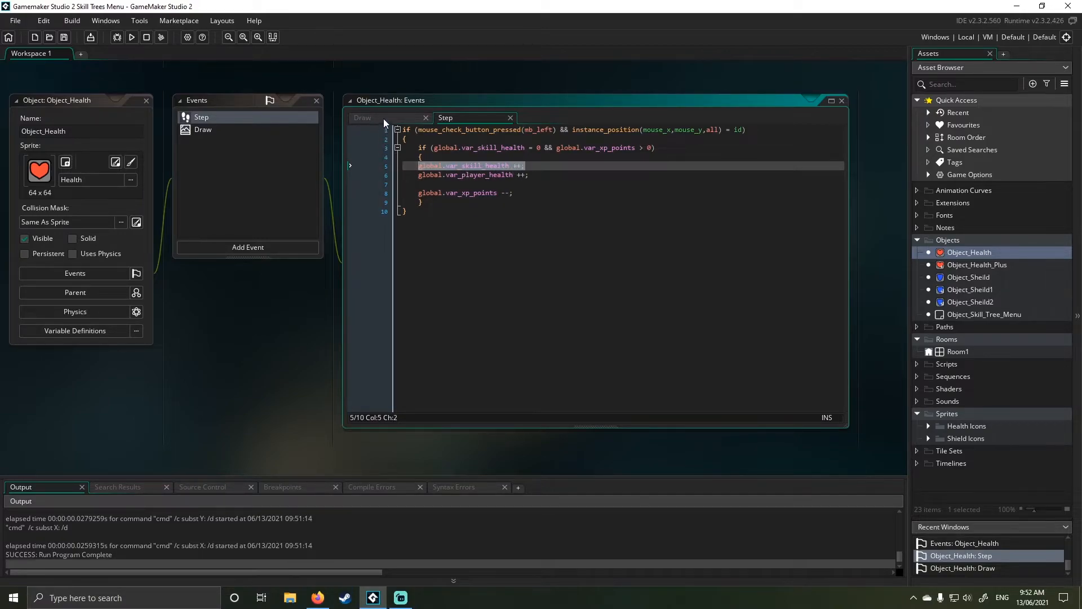
{"action": "mouse_move", "coordinate": [445, 118]}
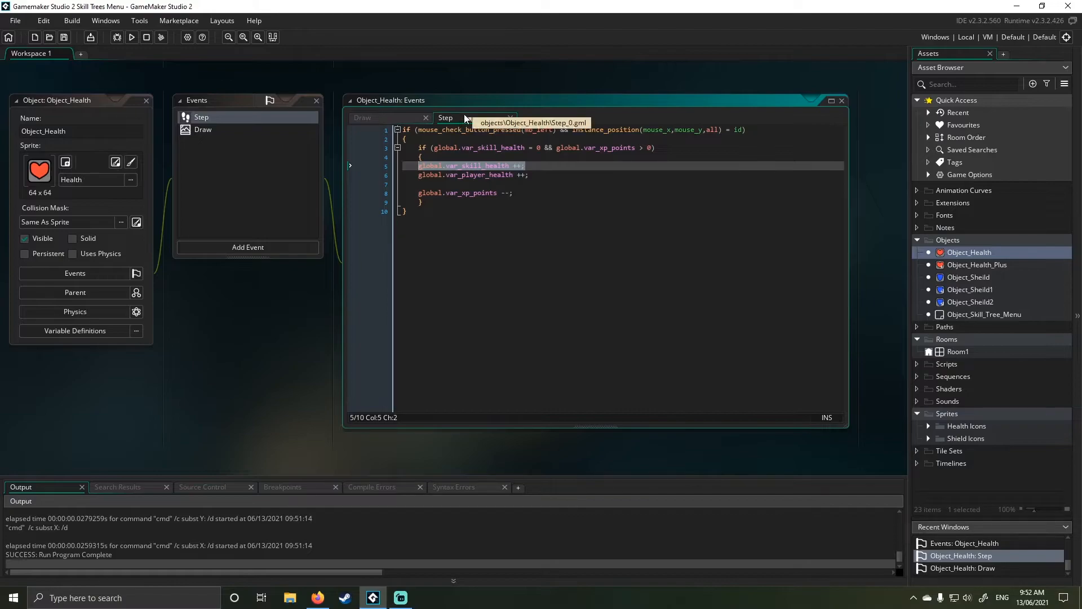
Step: View Object_Health's Draw code, inspect the Health sprite's frames, and close the Object_Health editors
{"action": "left_click", "coordinate": [202, 128]}
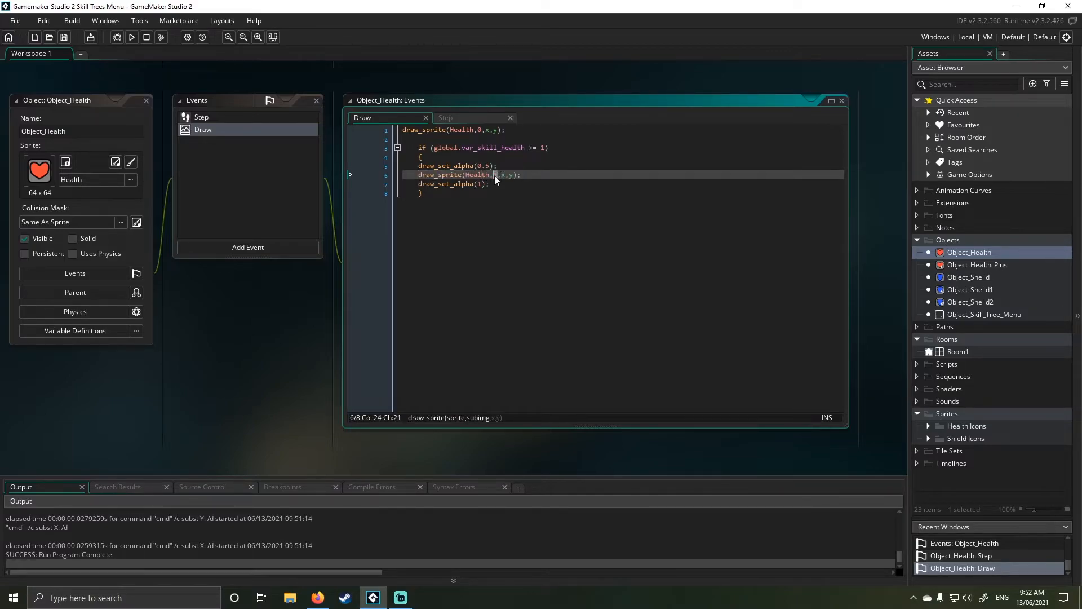
{"action": "mouse_move", "coordinate": [957, 274]}
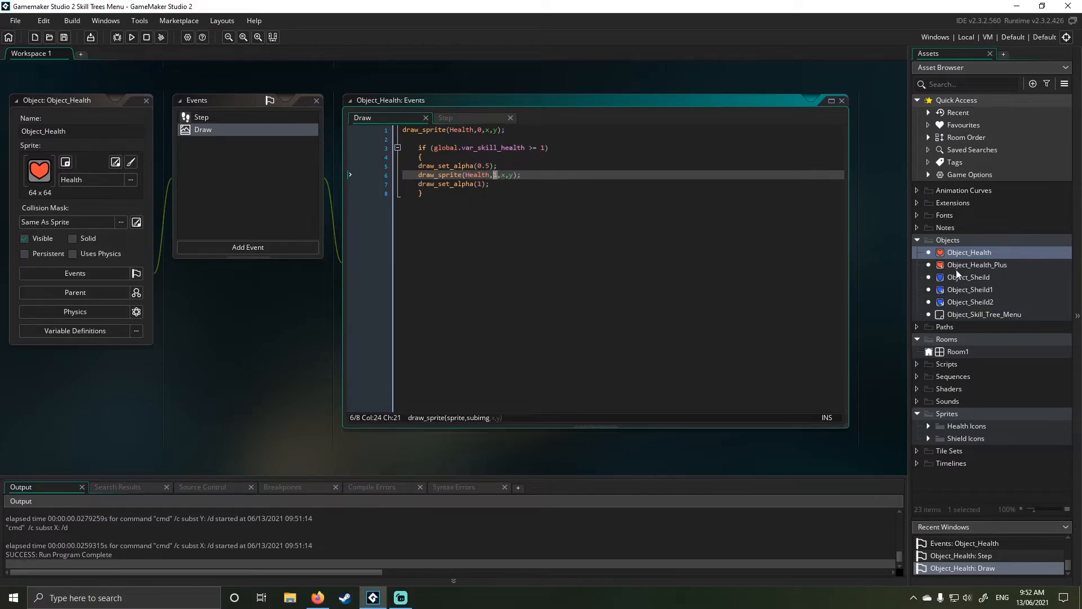
{"action": "left_click", "coordinate": [928, 426]}
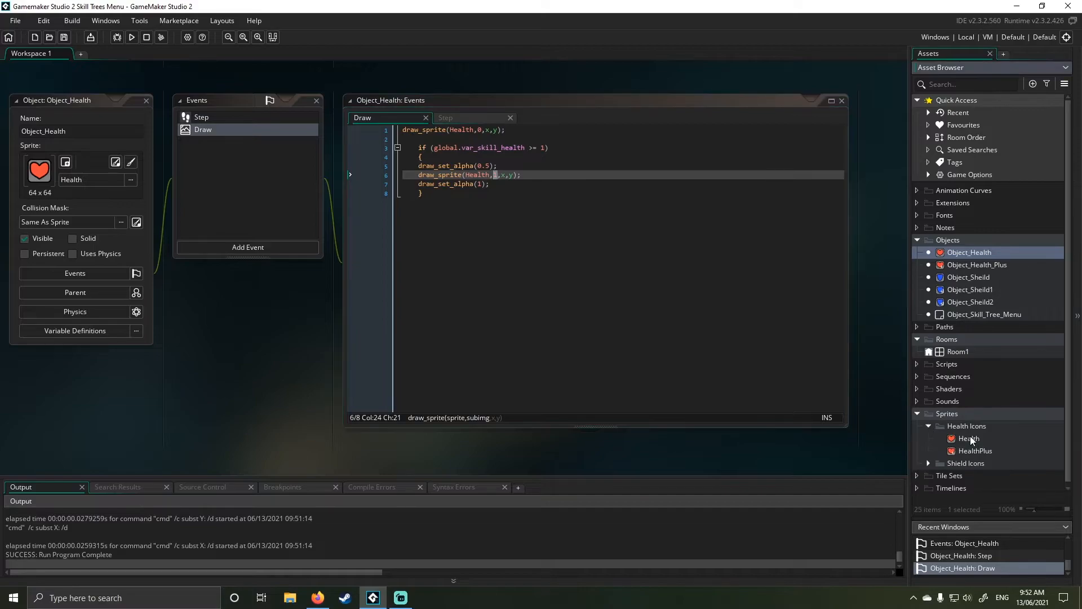
{"action": "double_click", "coordinate": [969, 439]}
{"action": "type", "text": "1"}
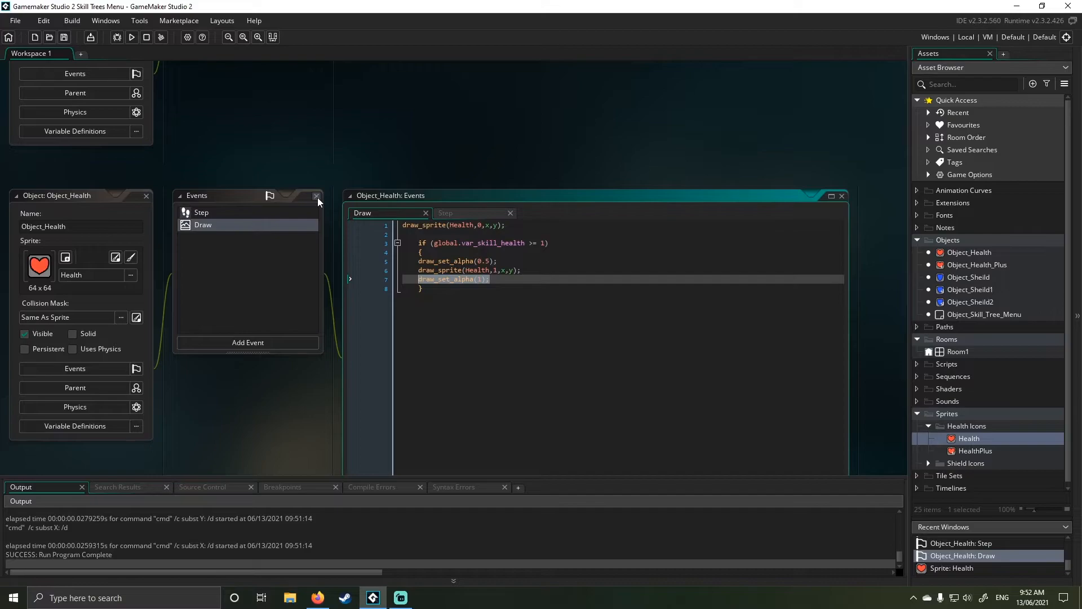
{"action": "left_click", "coordinate": [968, 277]}
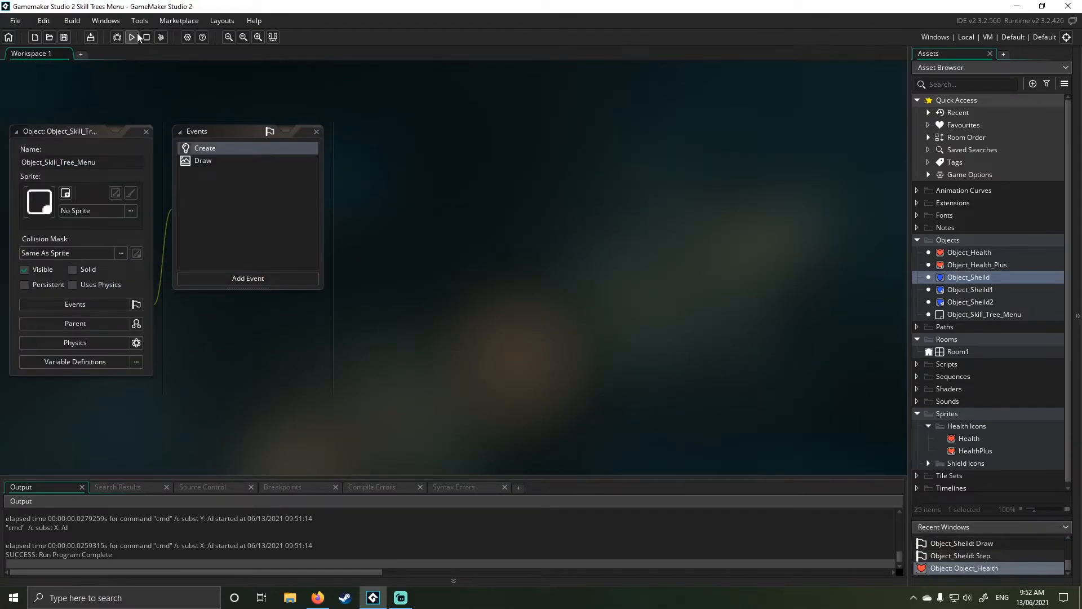
{"action": "left_click", "coordinate": [131, 38]}
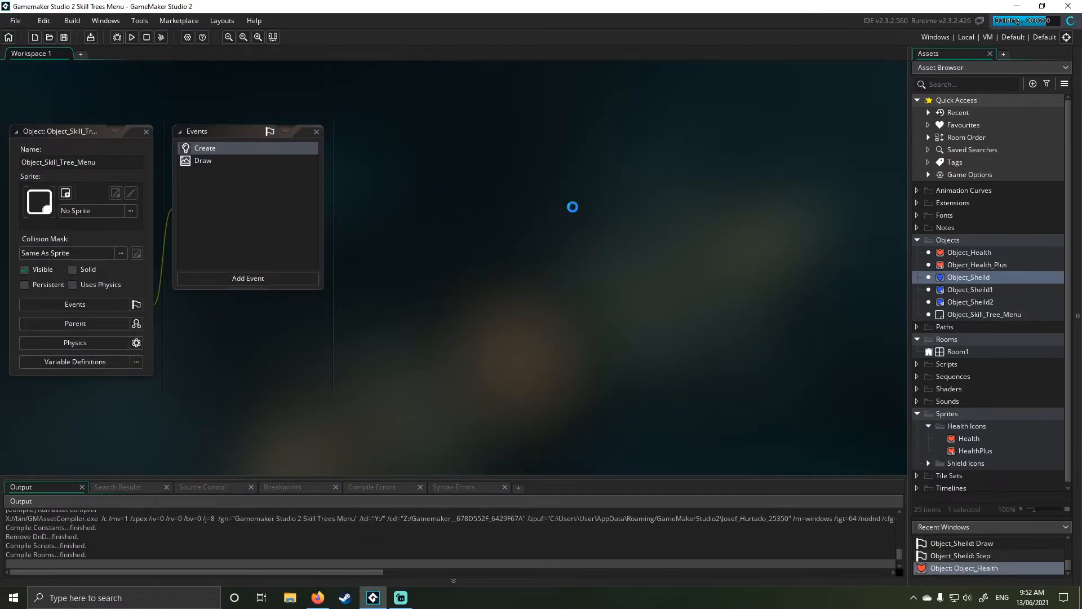
{"action": "left_click", "coordinate": [131, 37]}
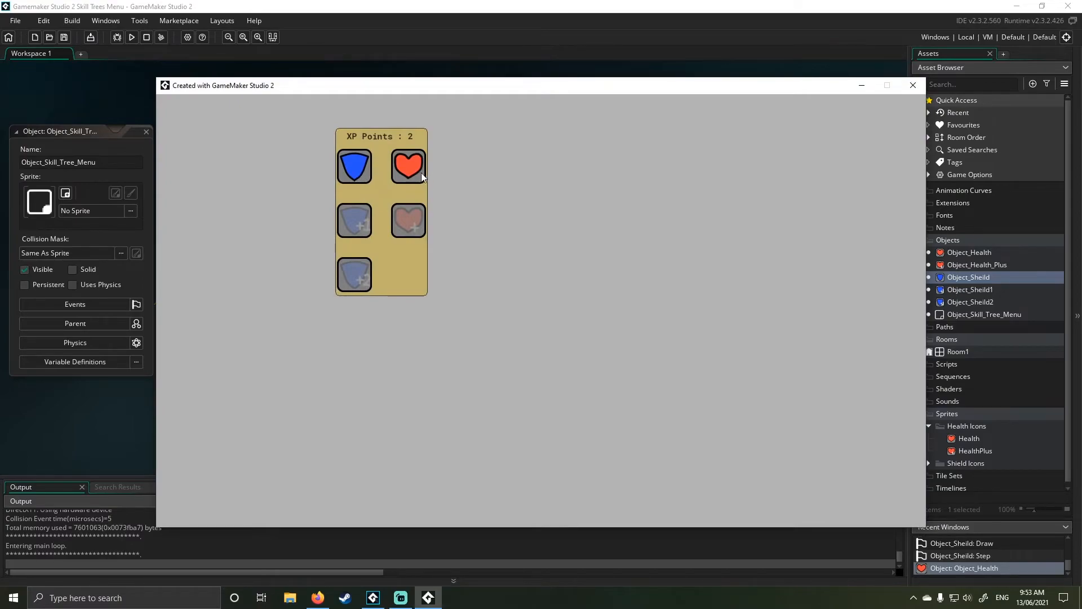
{"action": "left_click", "coordinate": [407, 166]}
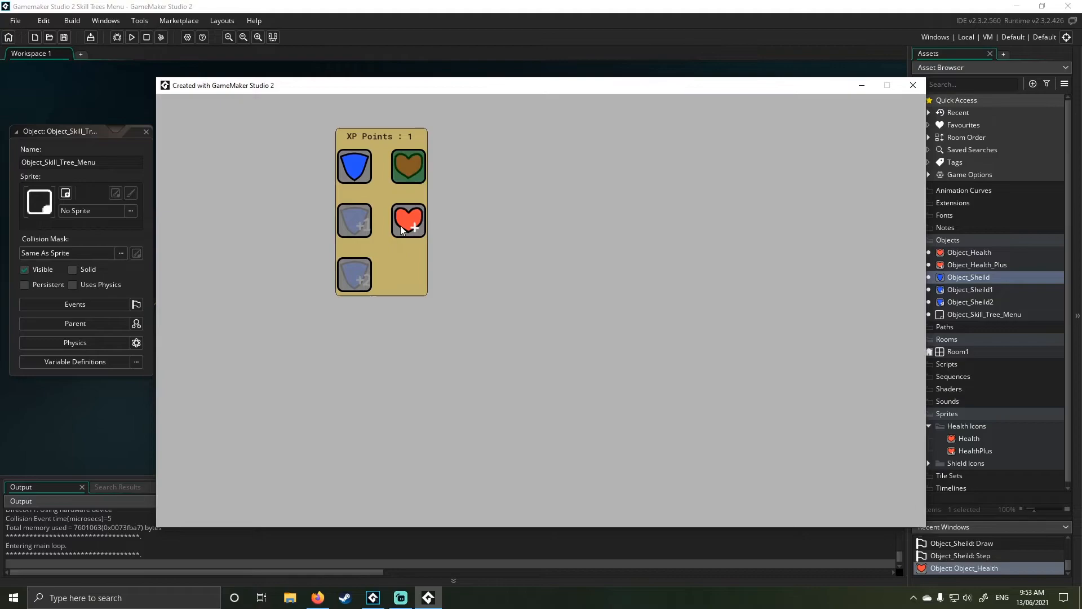
{"action": "left_click", "coordinate": [408, 221]}
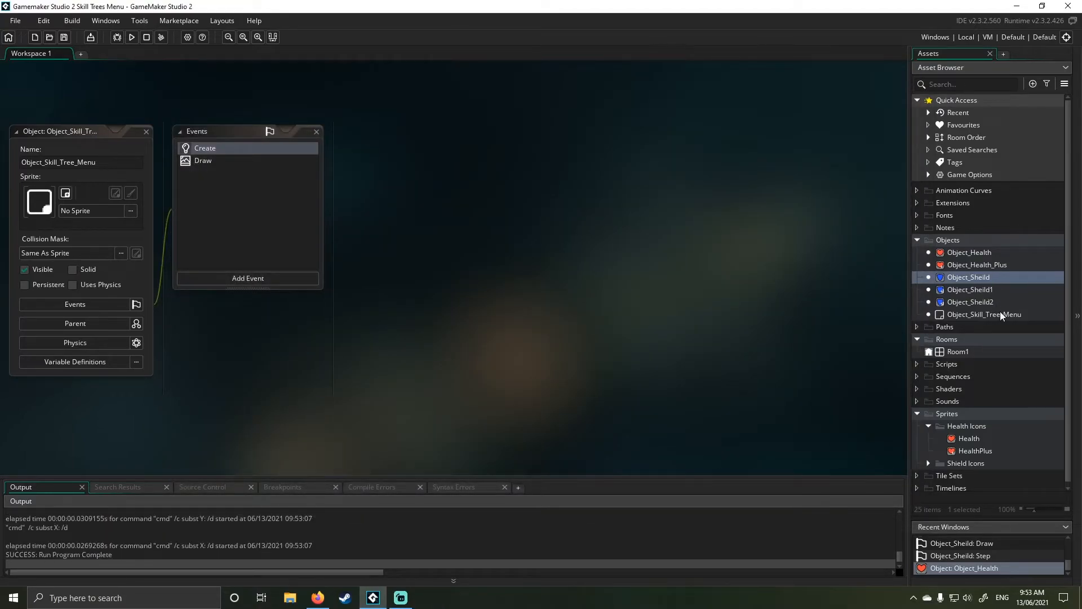
Step: Review Object_Health_Plus's Step code, test the health upgrade in-game, then show its Draw code
{"action": "left_click", "coordinate": [976, 264]}
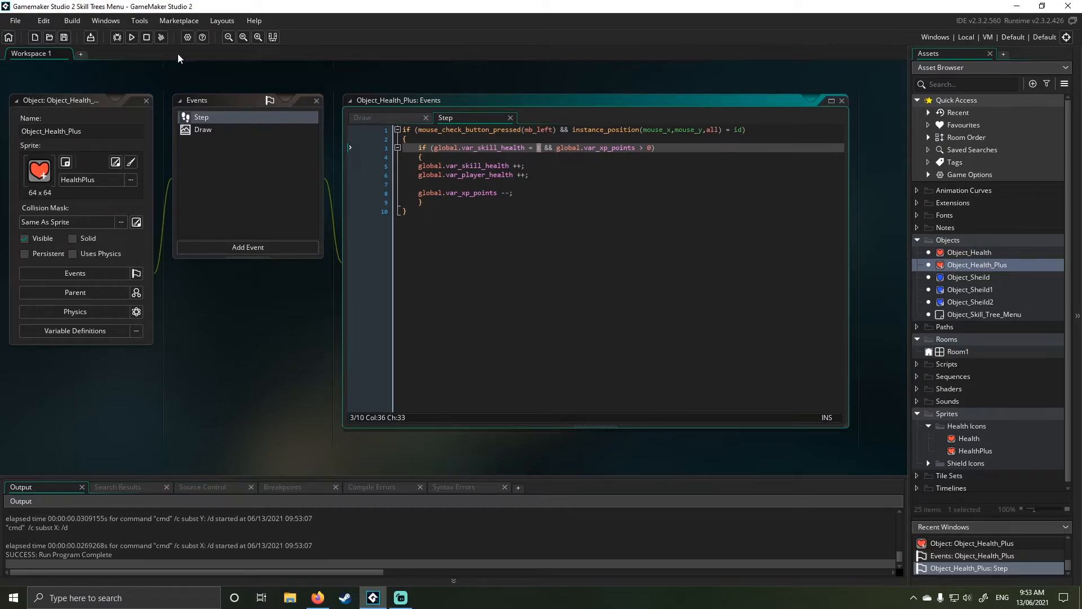
{"action": "left_click", "coordinate": [131, 37]}
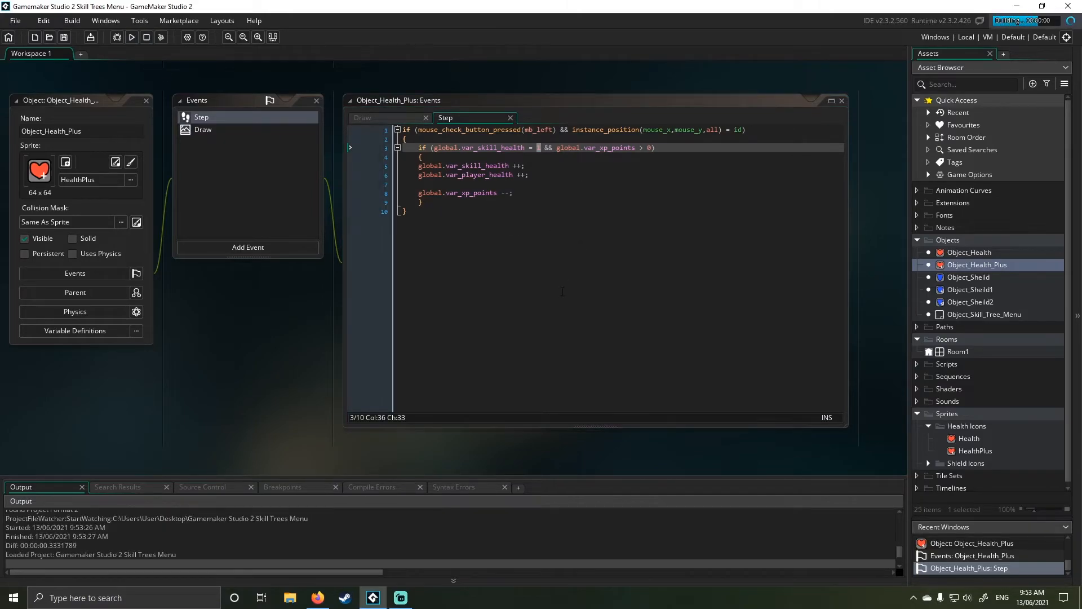
{"action": "left_click", "coordinate": [131, 37]}
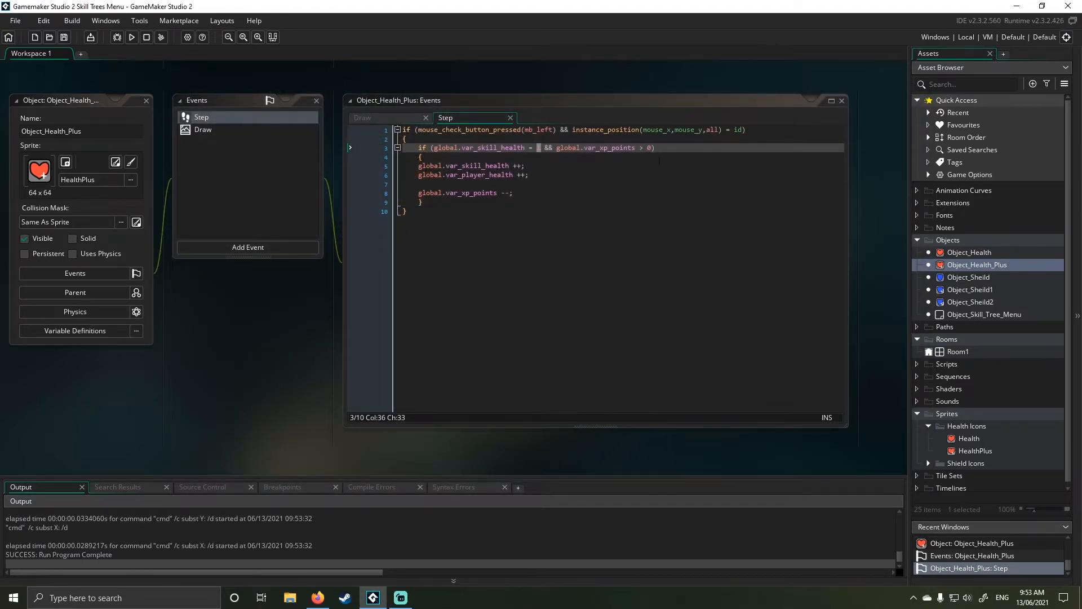
{"action": "left_click", "coordinate": [362, 118]}
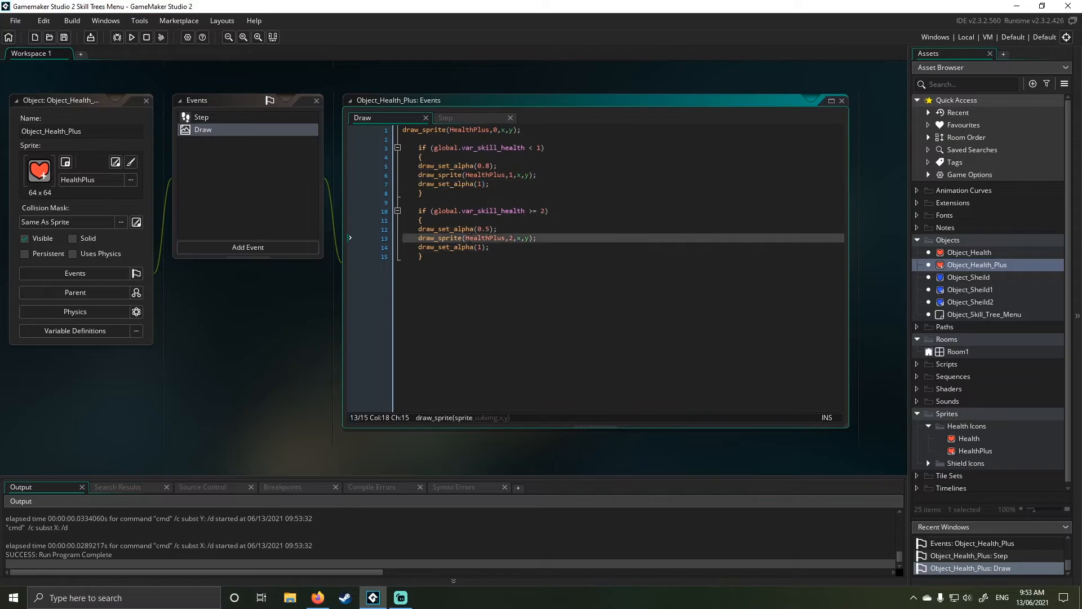
Step: Inspect the HealthPlus sprite's three frames from the code reference, then close its editor
{"action": "double_click", "coordinate": [485, 238]}
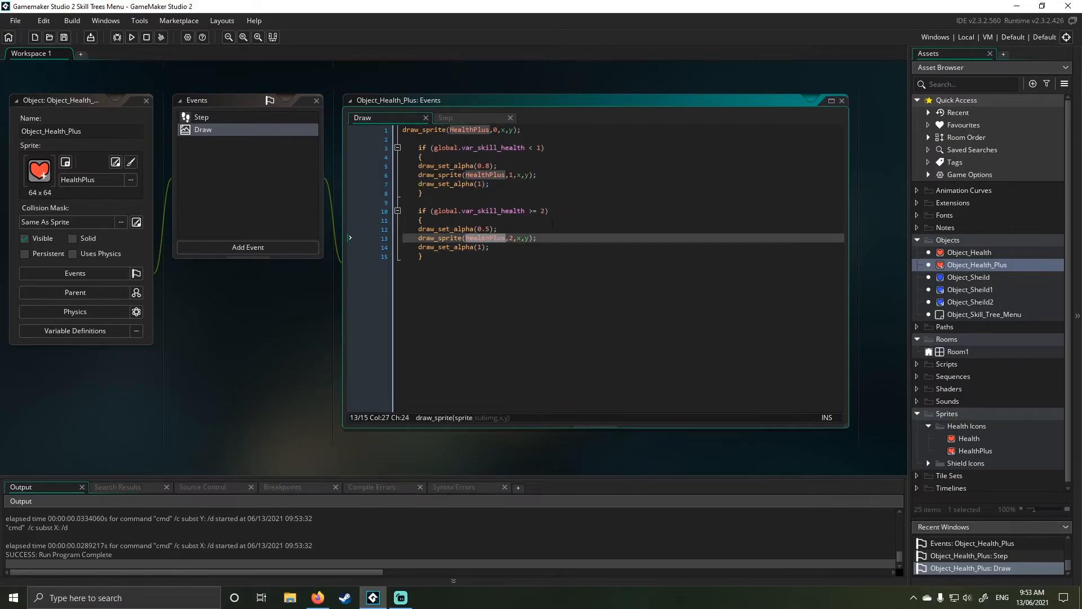
{"action": "mouse_move", "coordinate": [835, 103]}
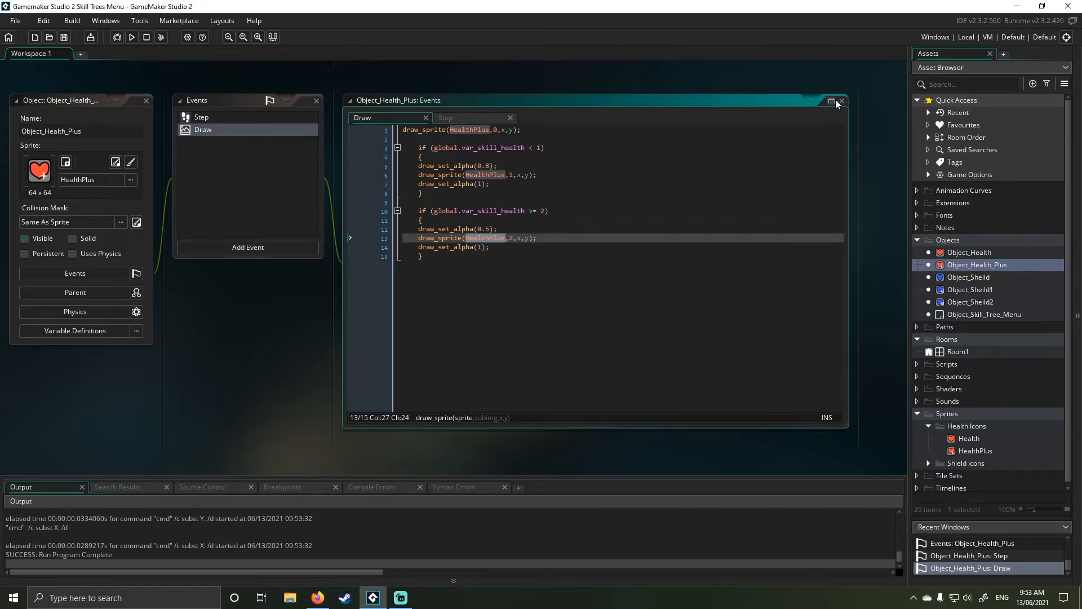
{"action": "double_click", "coordinate": [976, 450]}
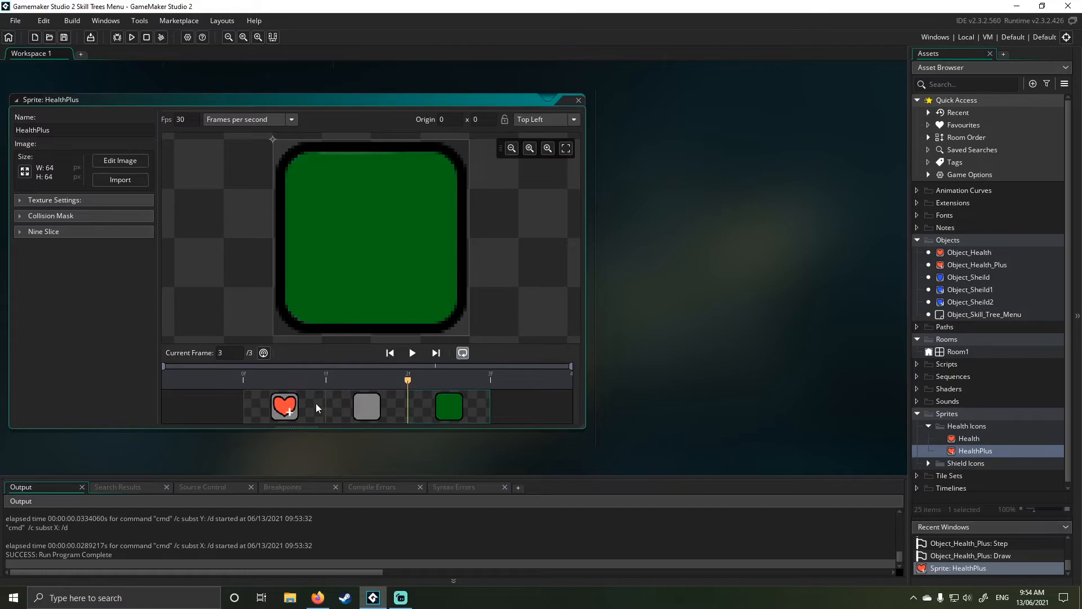
{"action": "left_click", "coordinate": [366, 406]}
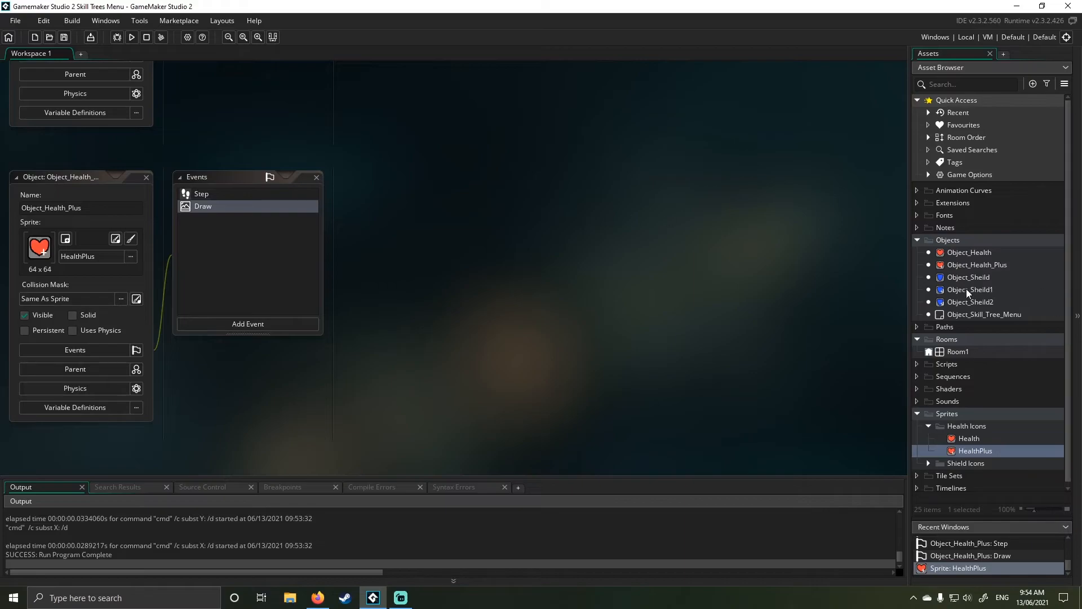
Step: Review Object_Sheild1's Draw and Step code and Object_Sheild2's Step code, then close them
{"action": "double_click", "coordinate": [970, 289]}
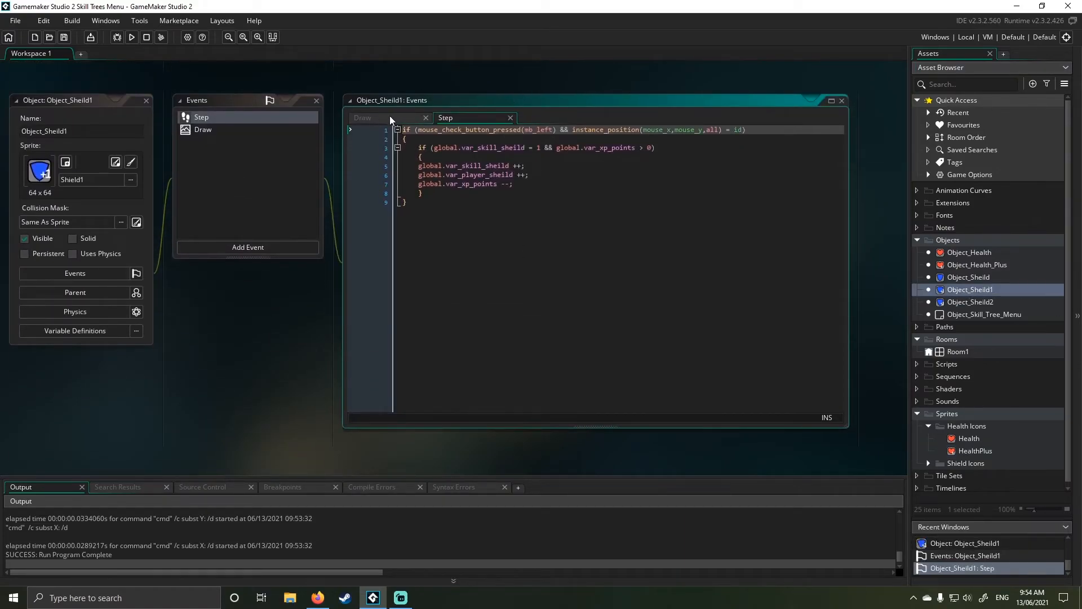
{"action": "left_click", "coordinate": [363, 117]}
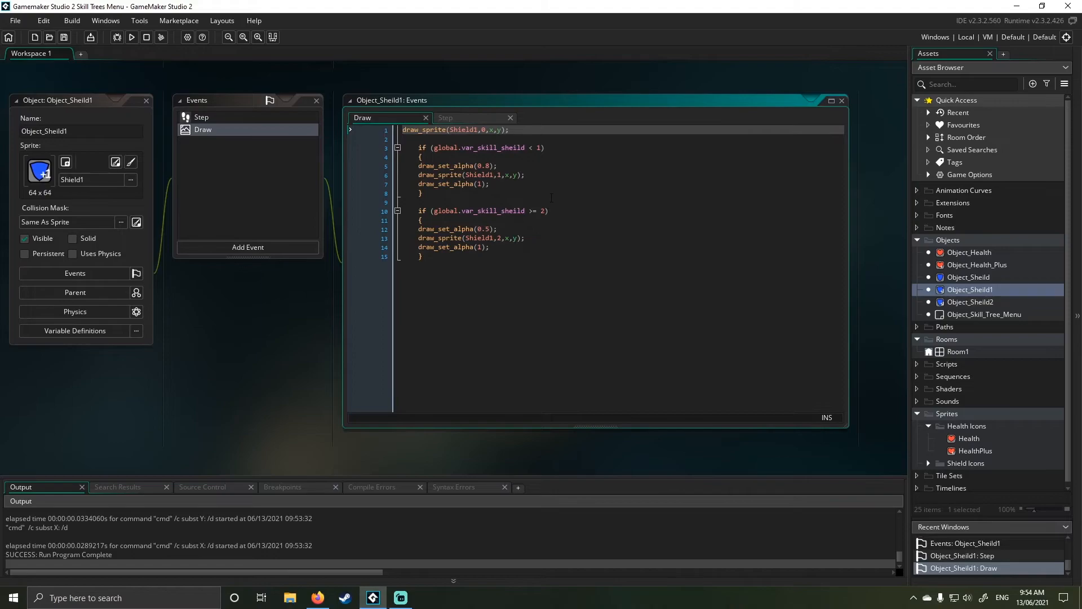
{"action": "left_click", "coordinate": [445, 117]}
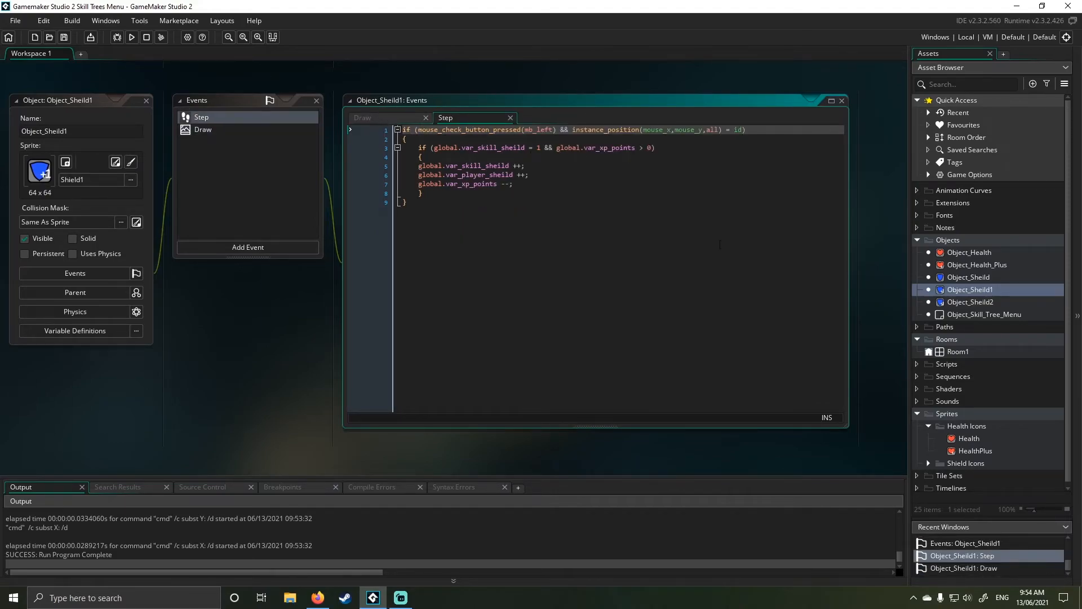
{"action": "left_click", "coordinate": [970, 302]}
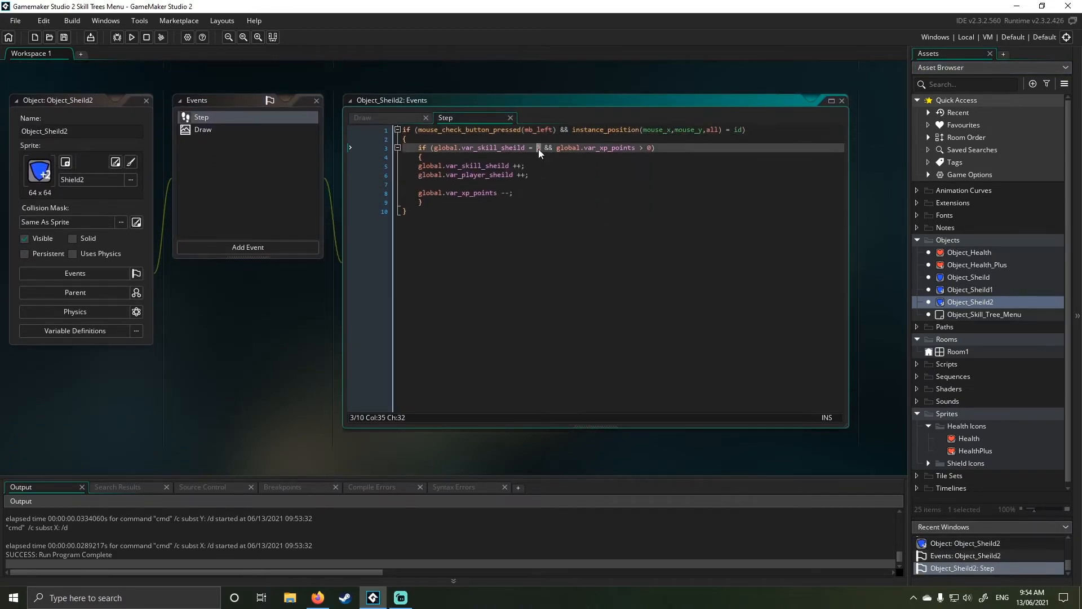
{"action": "left_click", "coordinate": [203, 128]}
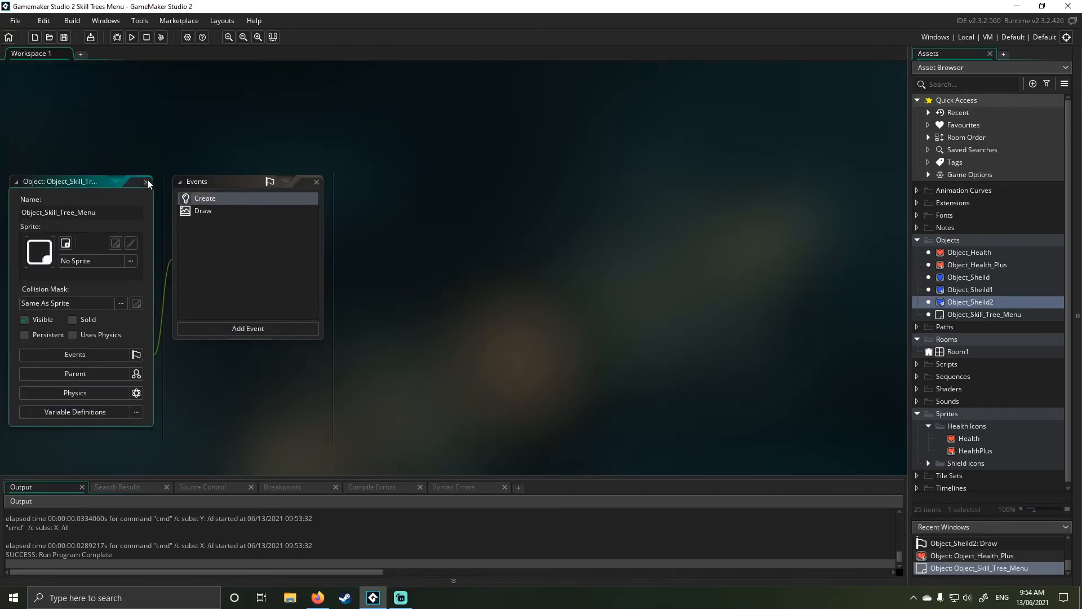
Step: Close Object_Skill_Tree_Menu, run the game and spend XP on the heart icon
{"action": "left_click", "coordinate": [131, 37]}
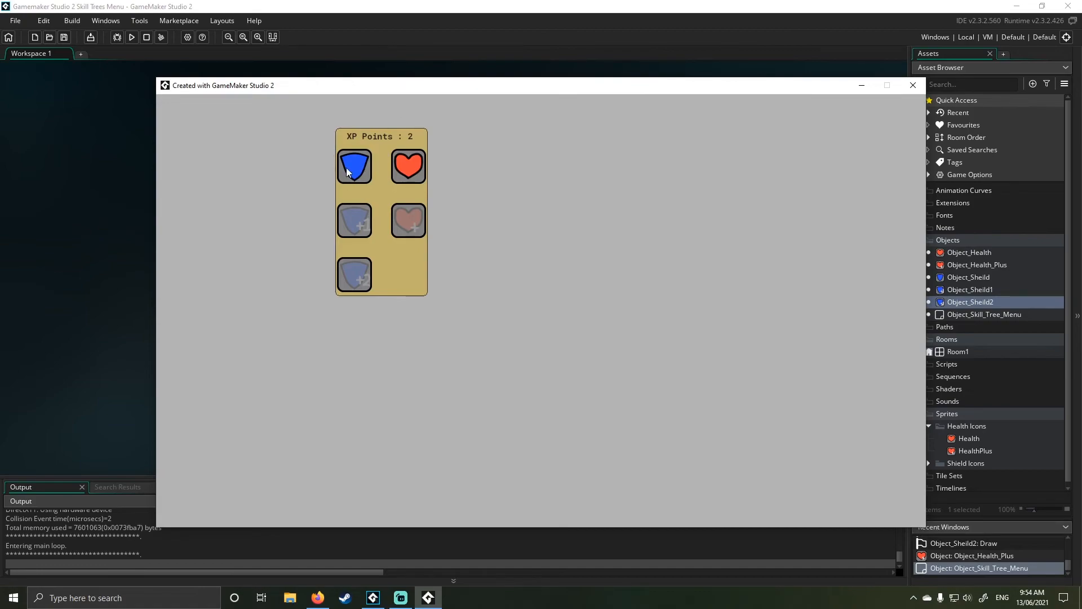
{"action": "mouse_move", "coordinate": [387, 99]}
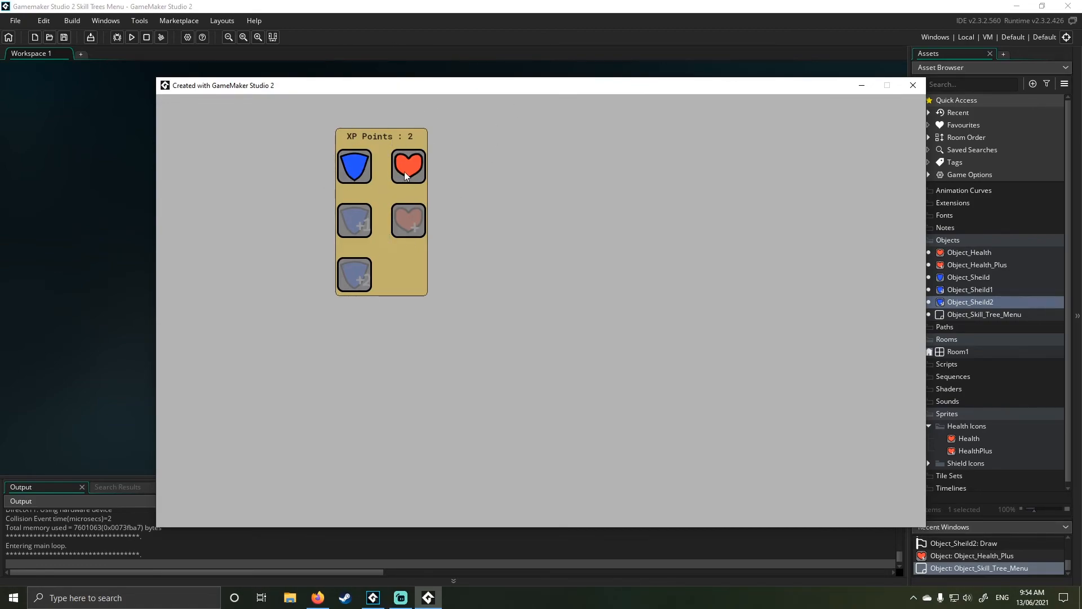
{"action": "left_click", "coordinate": [407, 166]}
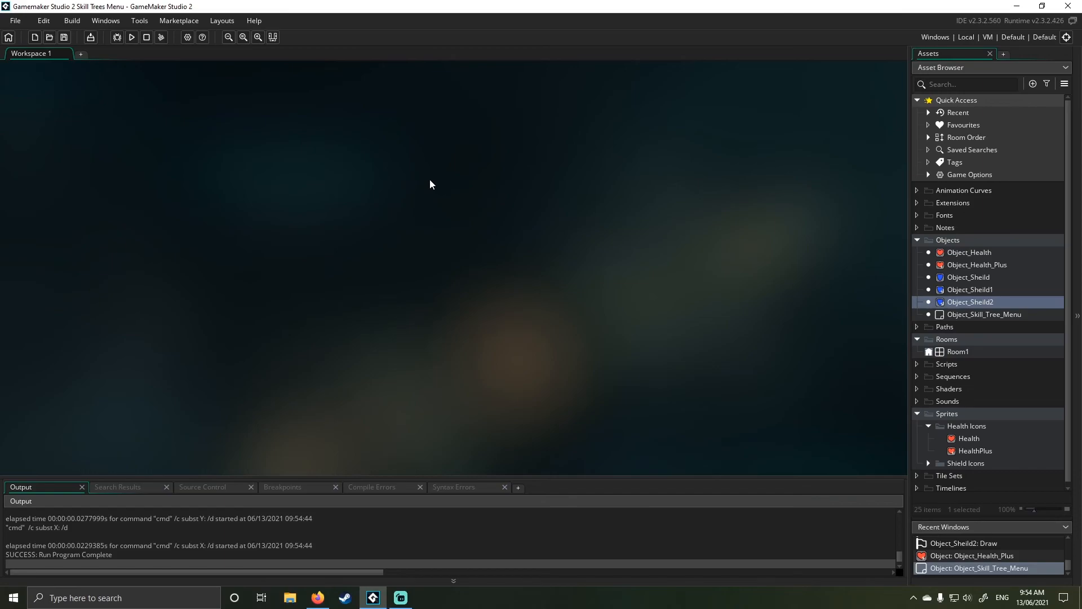
{"action": "mouse_move", "coordinate": [440, 191]}
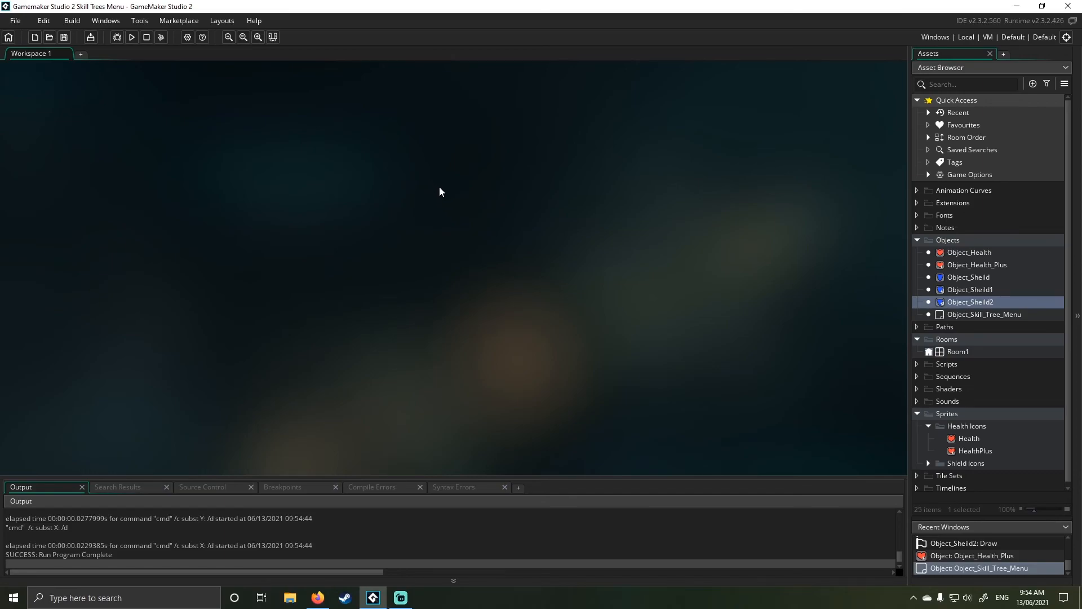
{"action": "mouse_move", "coordinate": [434, 190]}
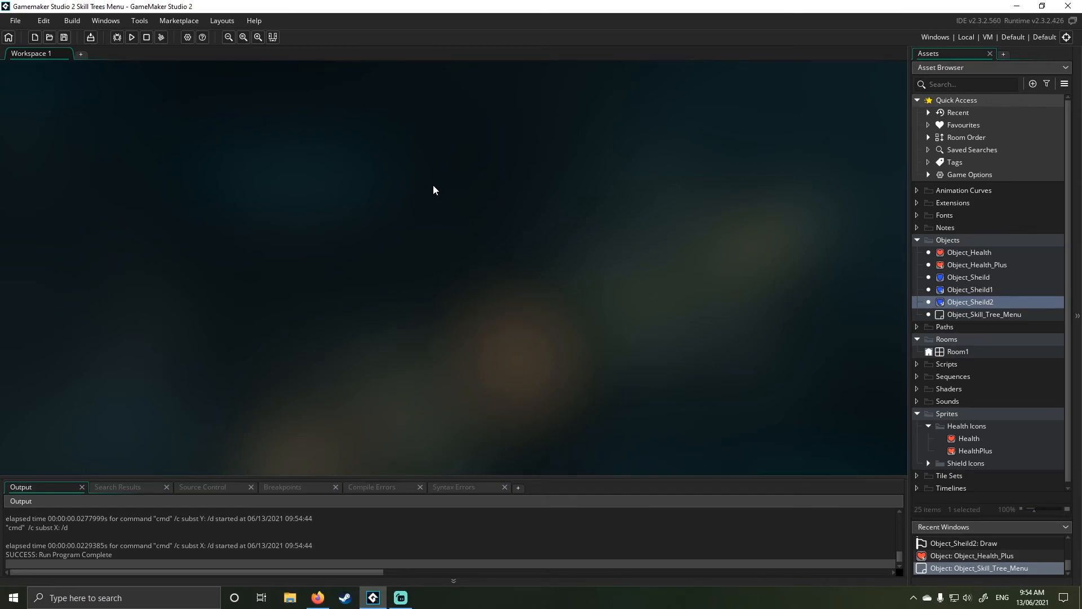
{"action": "mouse_move", "coordinate": [460, 177]}
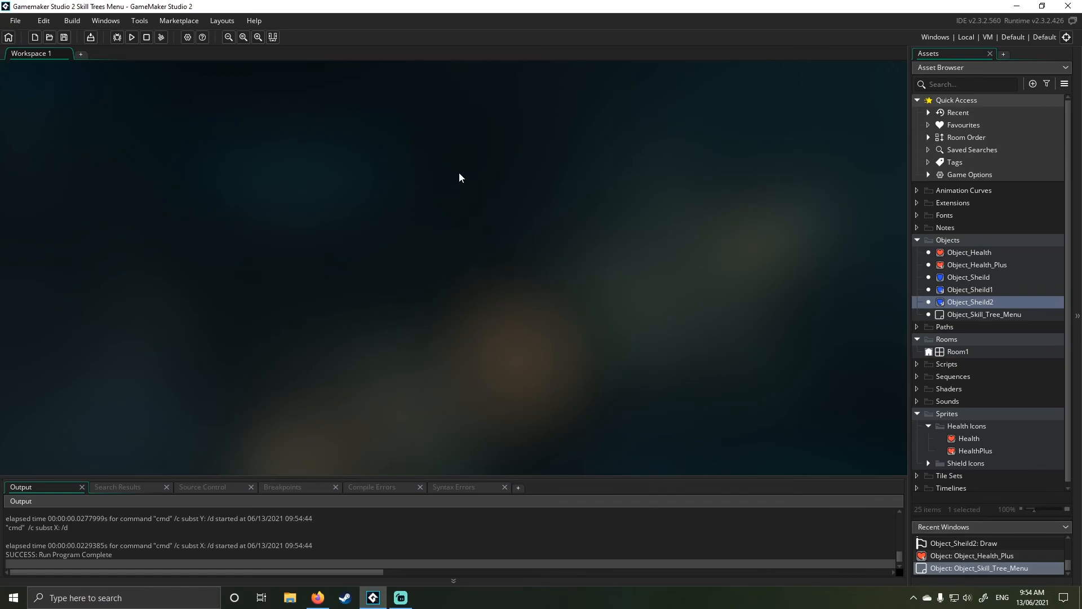